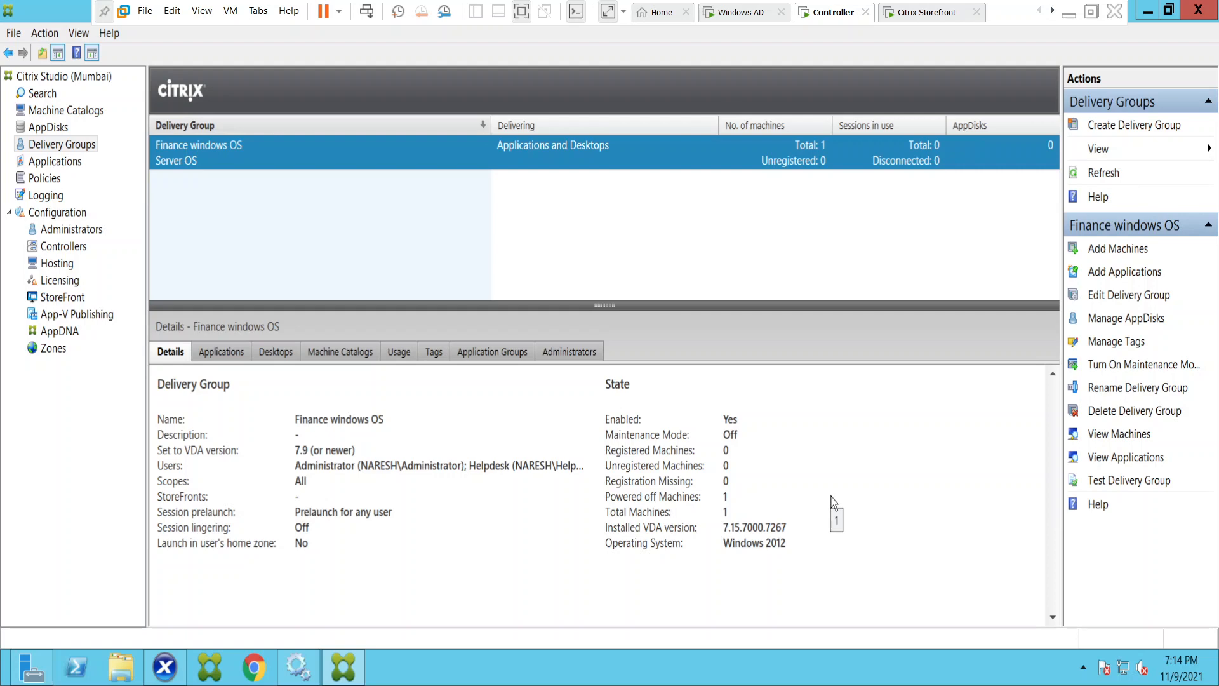
mouse_move(831, 502)
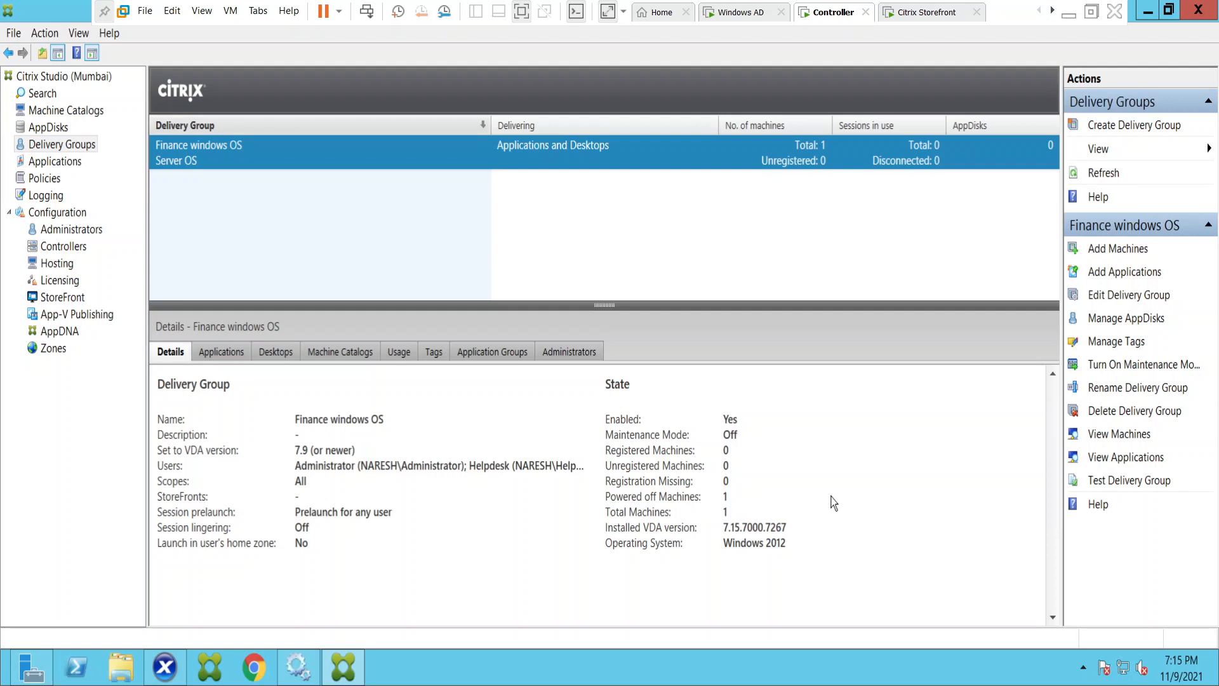
mouse_move(1028, 622)
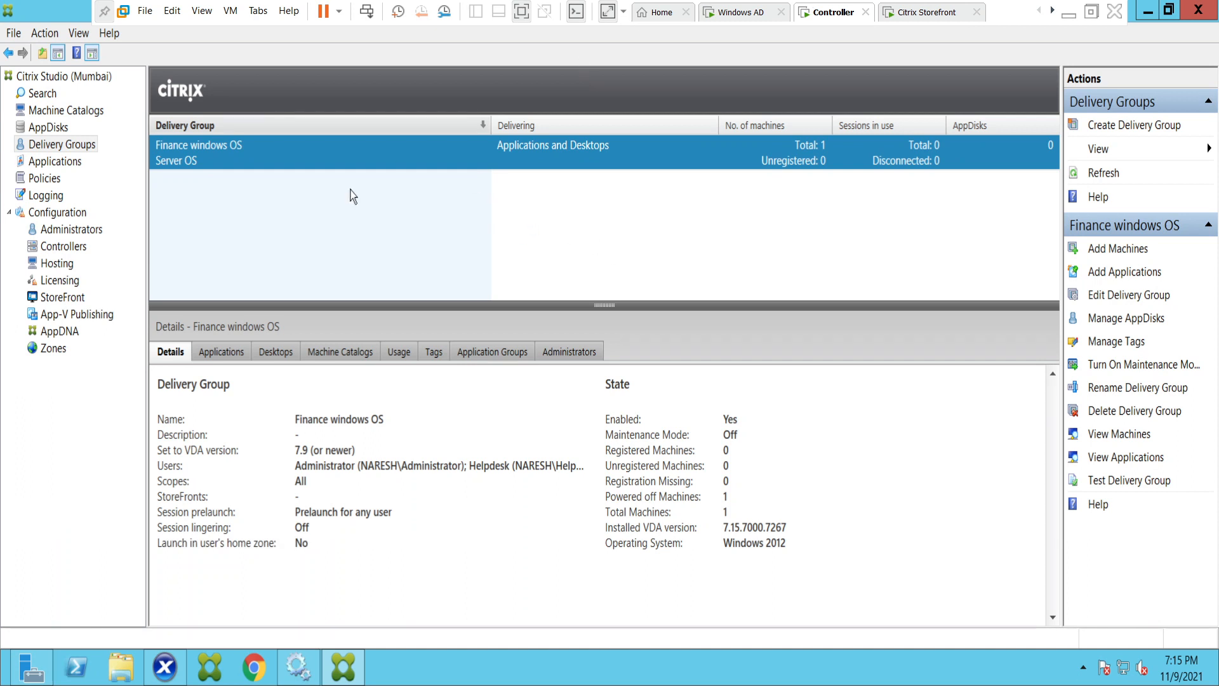
mouse_move(462, 508)
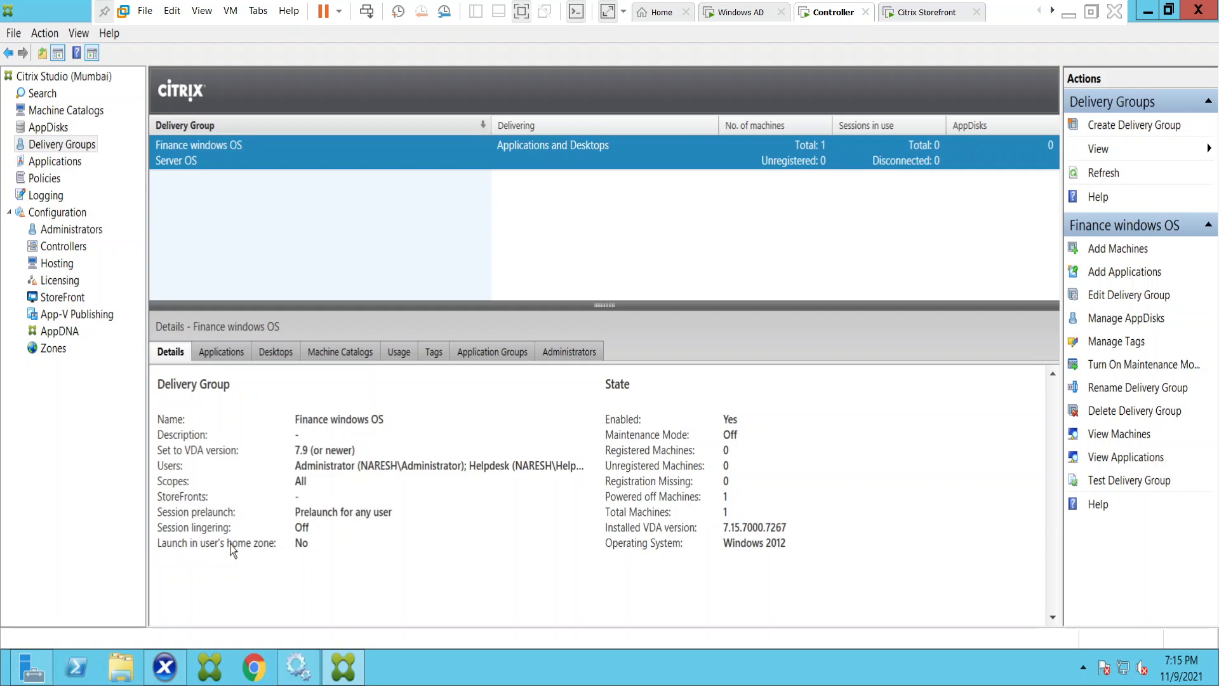
mouse_move(265, 542)
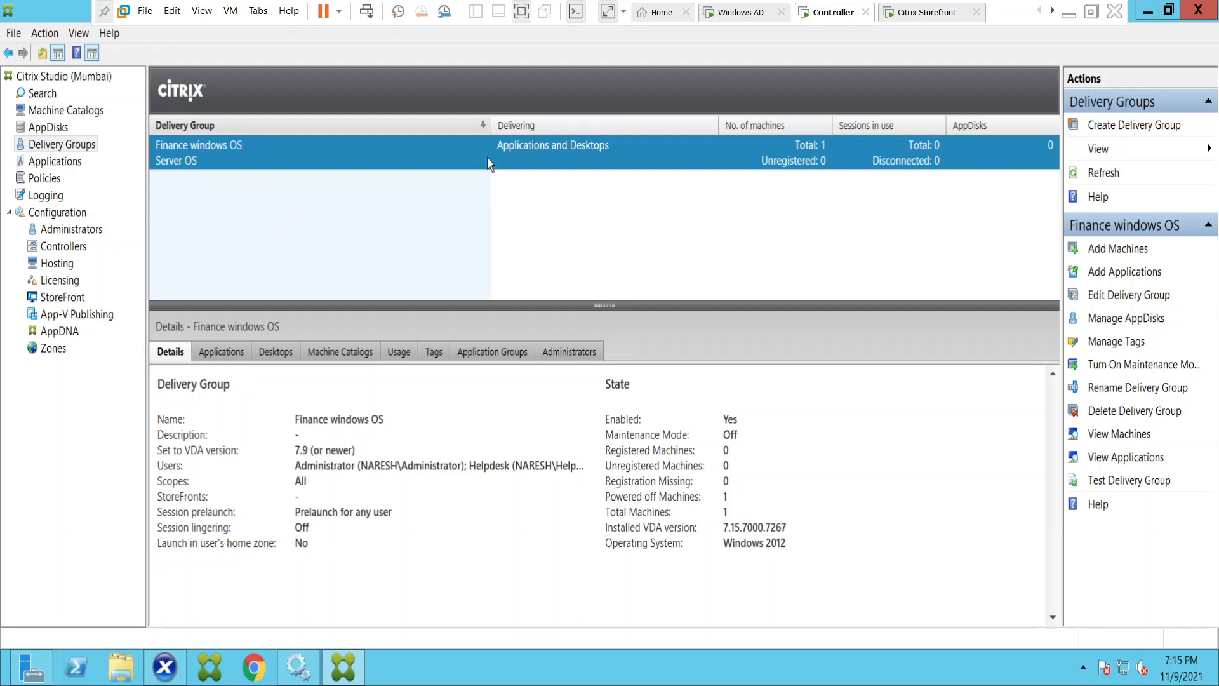
Bring up the context actions for the Finance windows OS delivery group to edit it
right_click(490, 151)
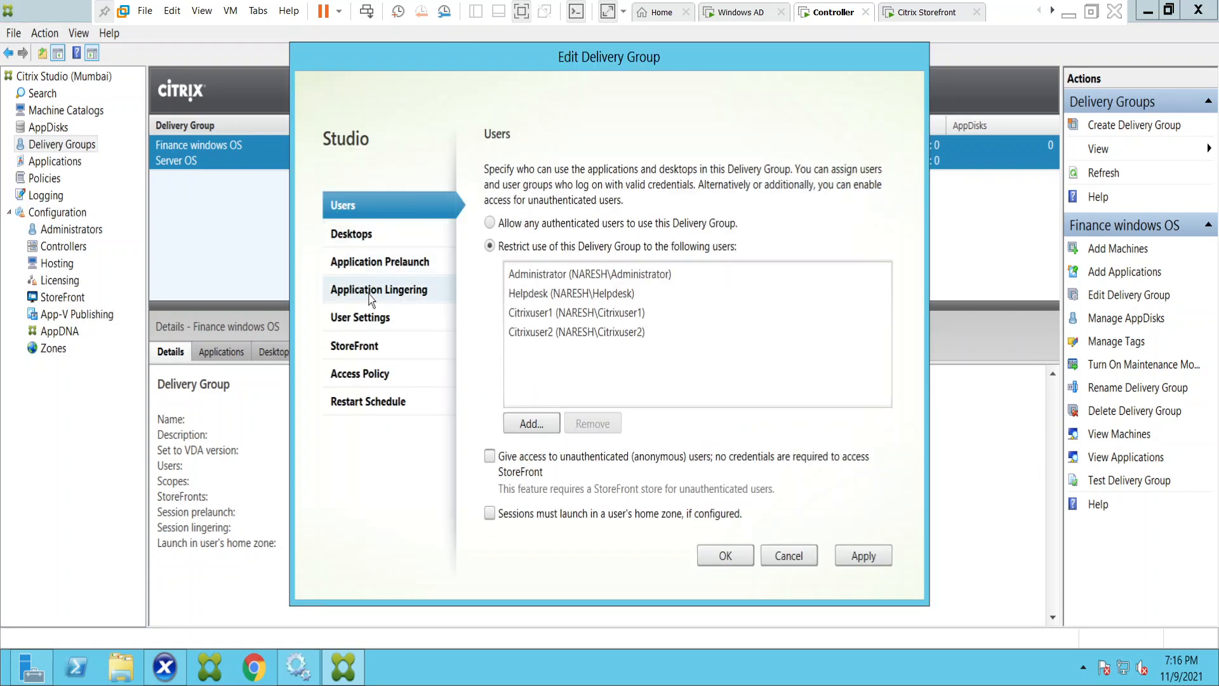
mouse_move(406, 306)
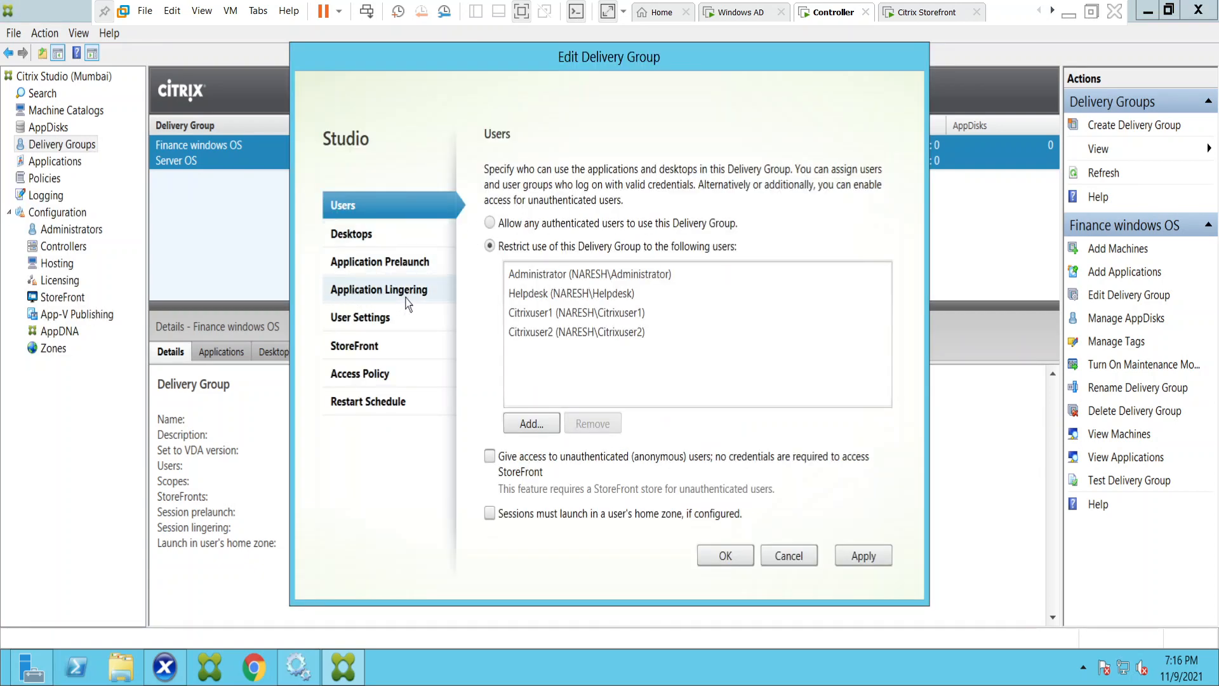
Show the Application Lingering page of the Edit Delivery Group wizard
left_click(380, 289)
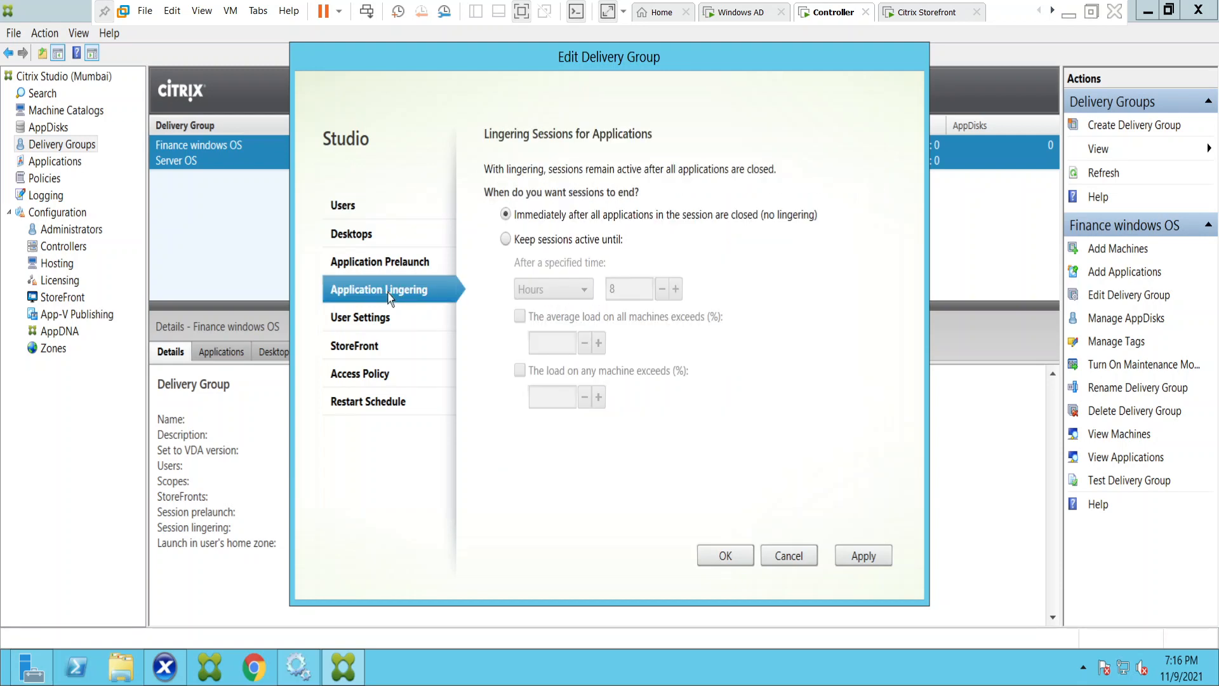
mouse_move(494, 161)
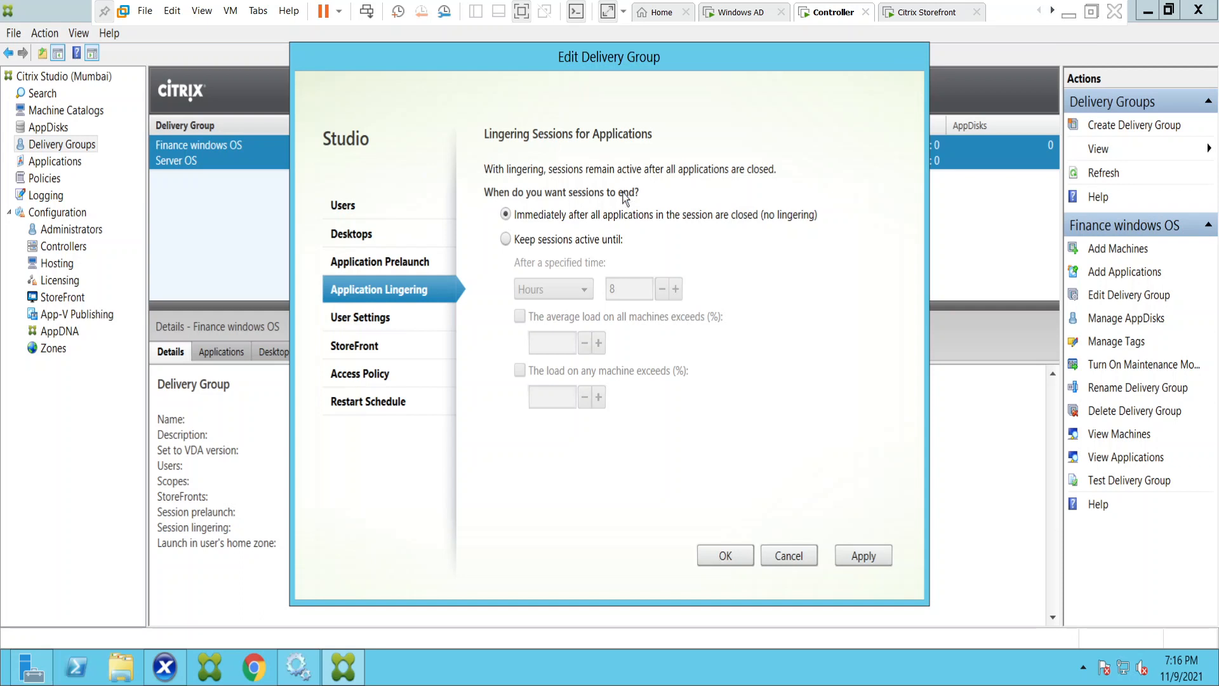
mouse_move(650, 184)
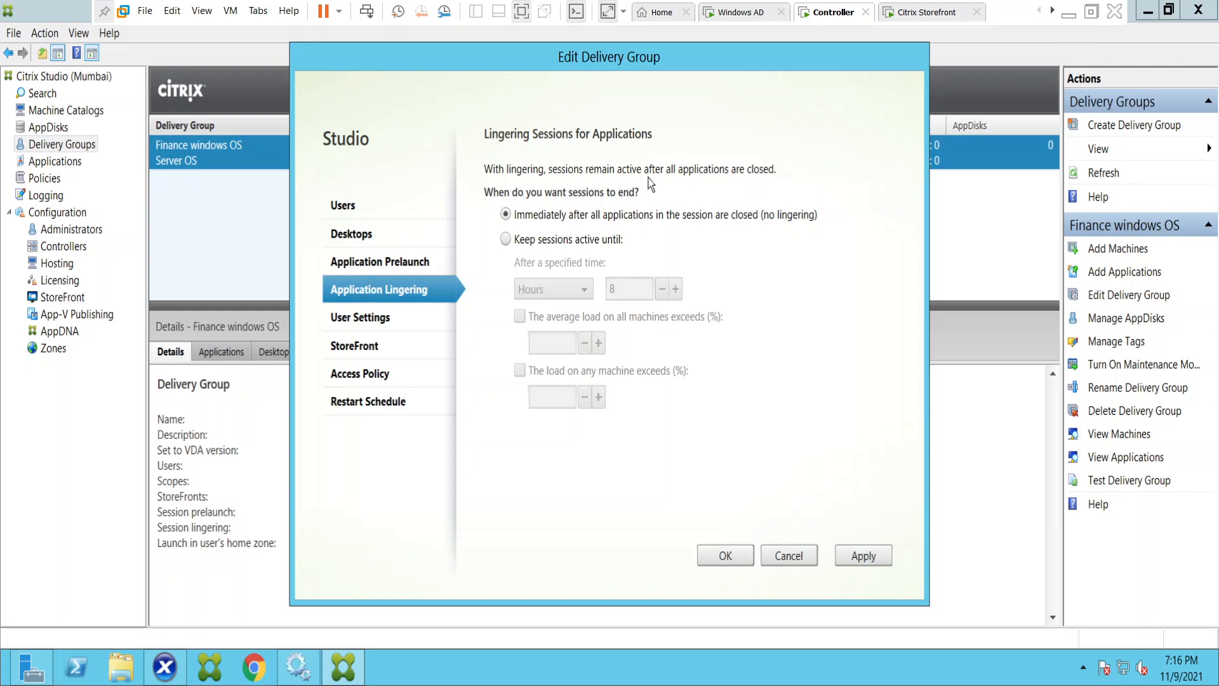
mouse_move(775, 183)
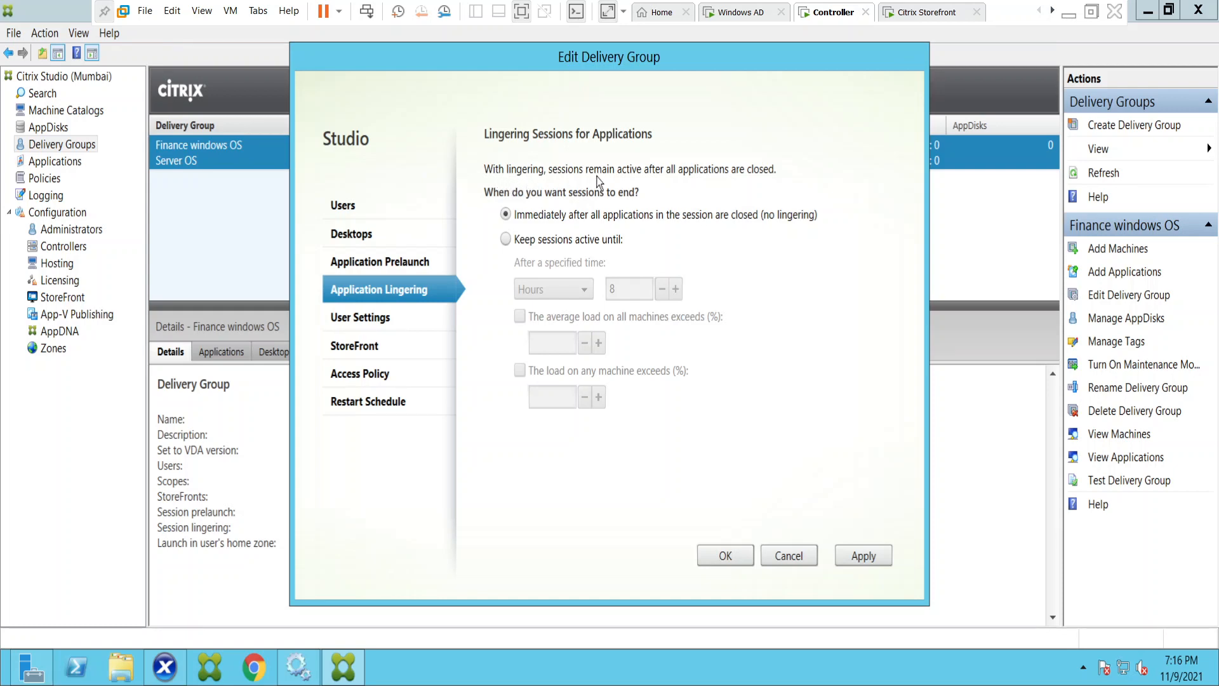
mouse_move(785, 184)
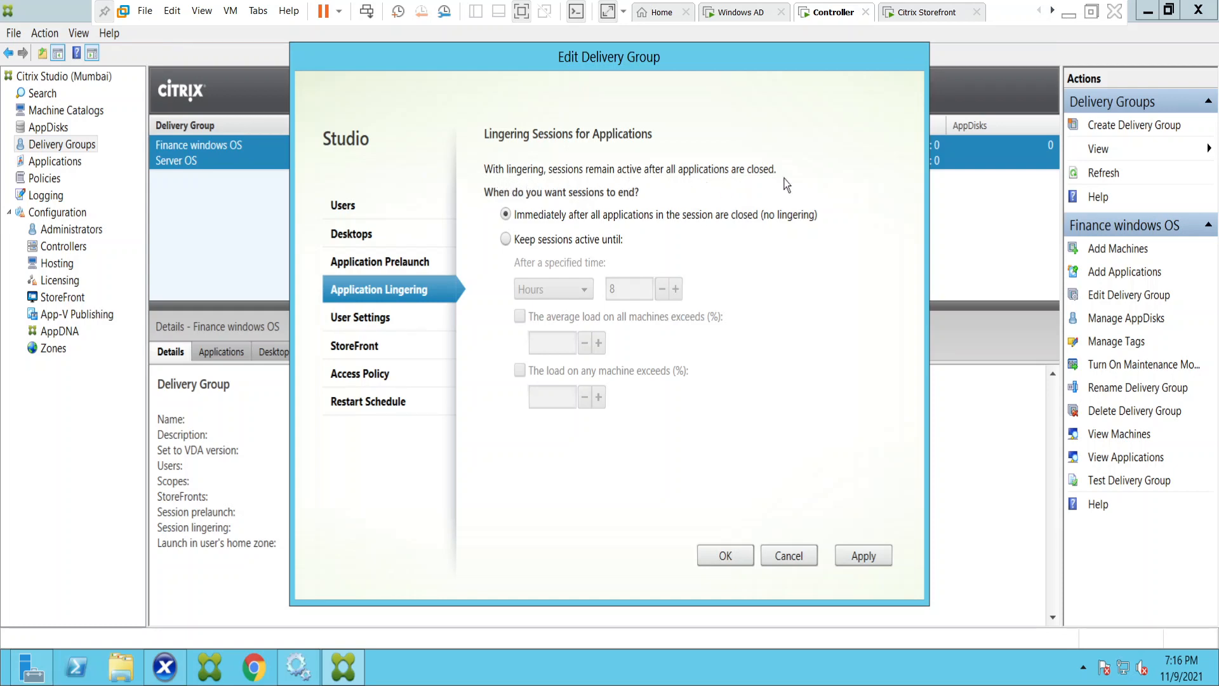
mouse_move(540, 204)
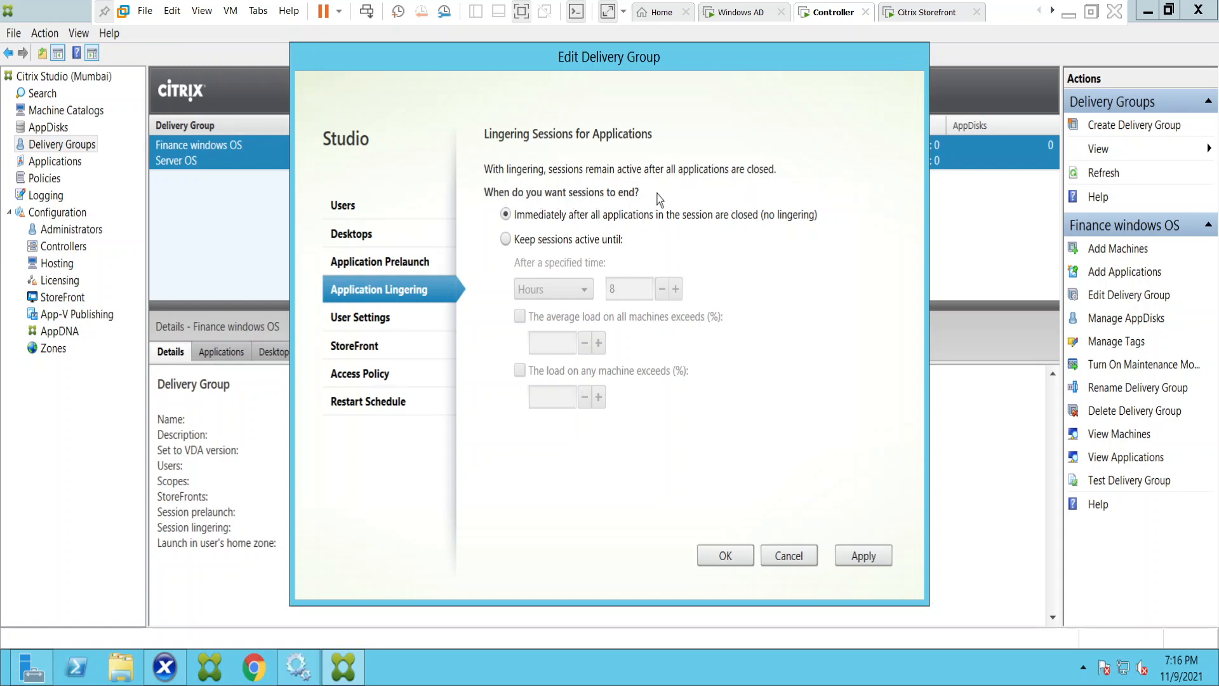
mouse_move(567, 226)
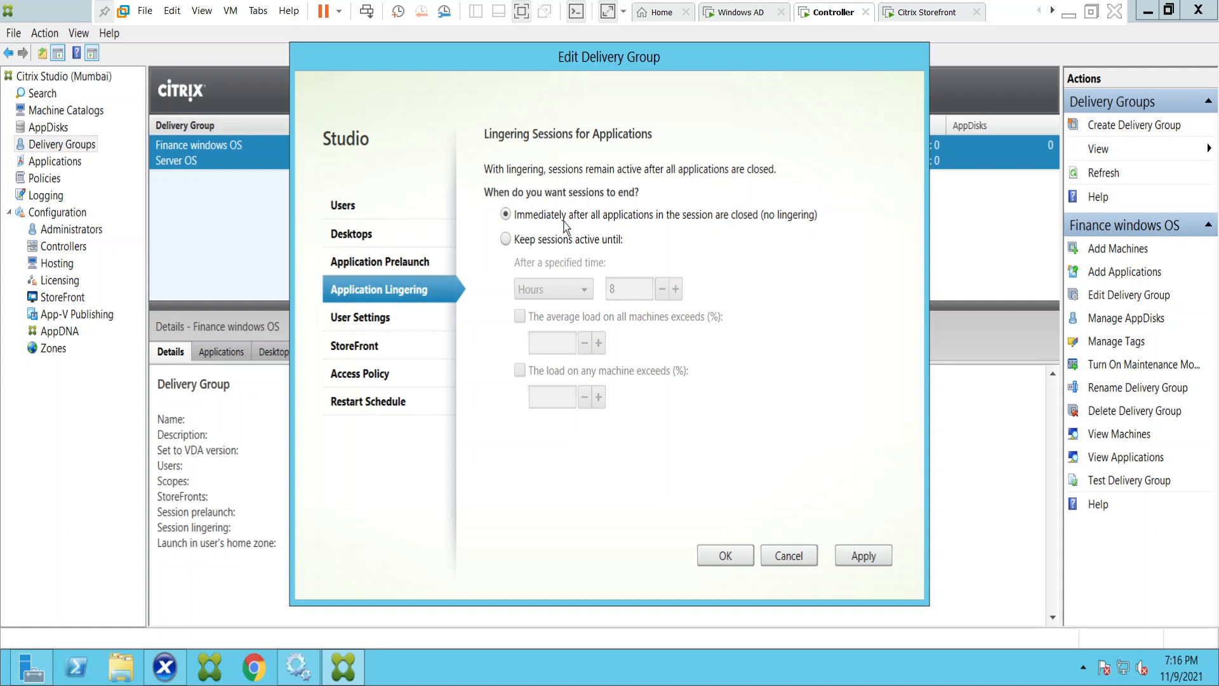
mouse_move(767, 226)
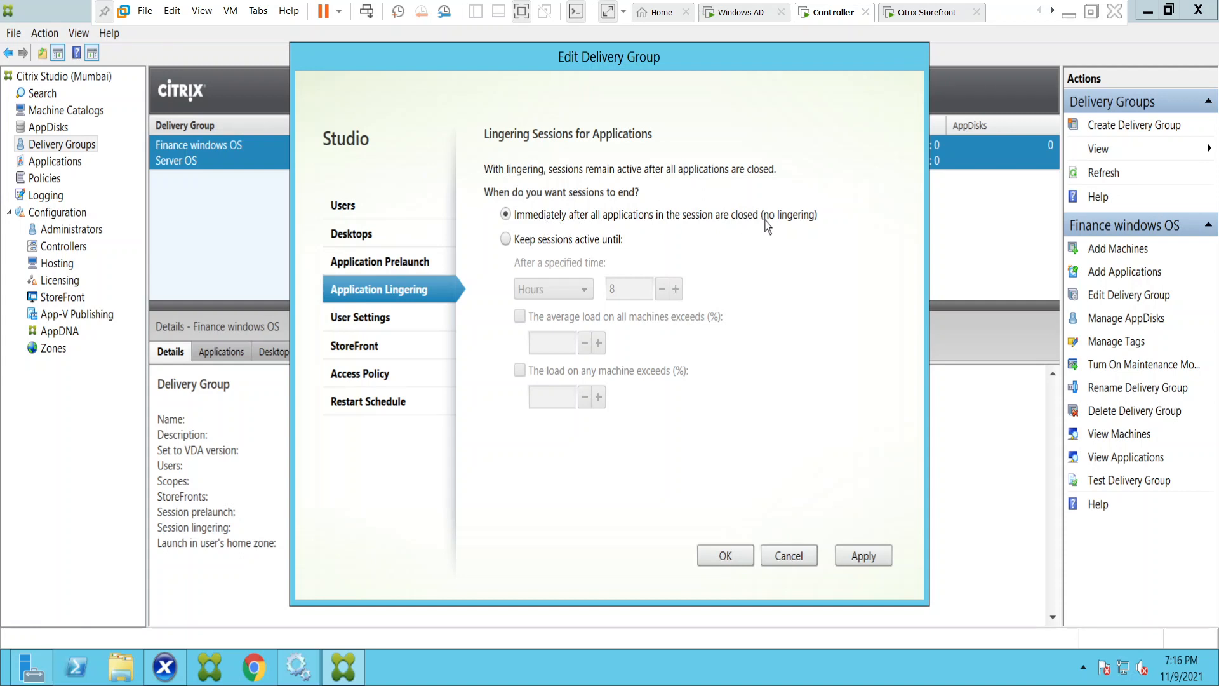
mouse_move(802, 226)
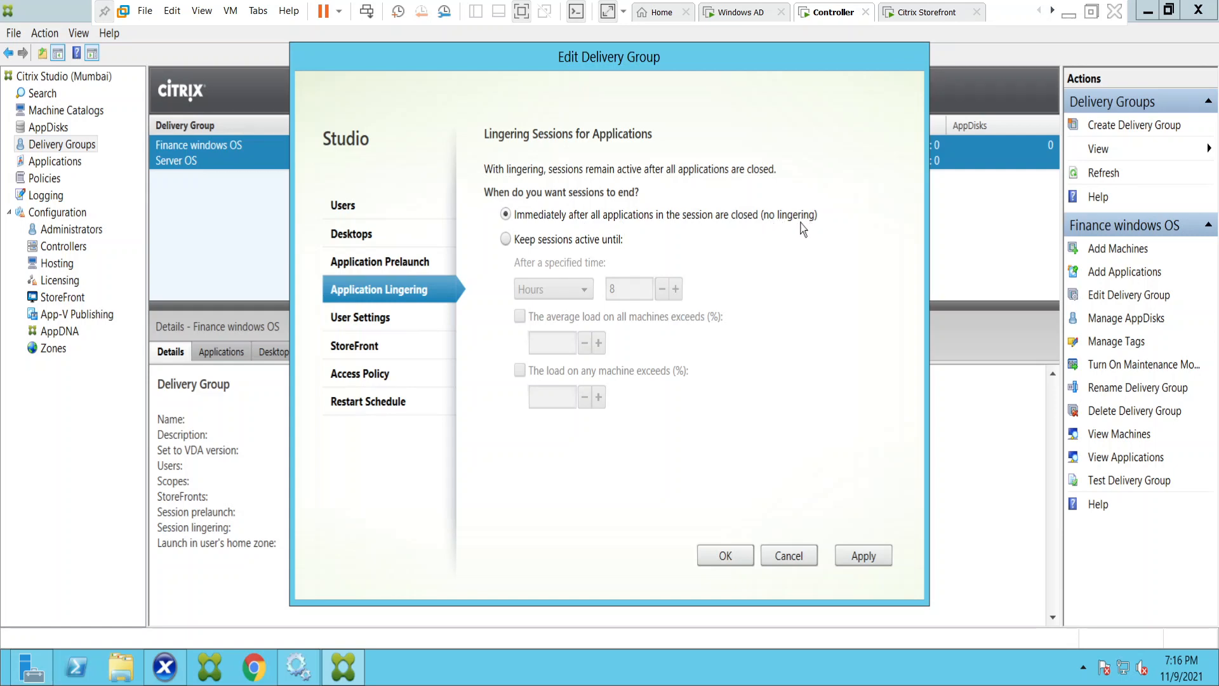
mouse_move(504, 262)
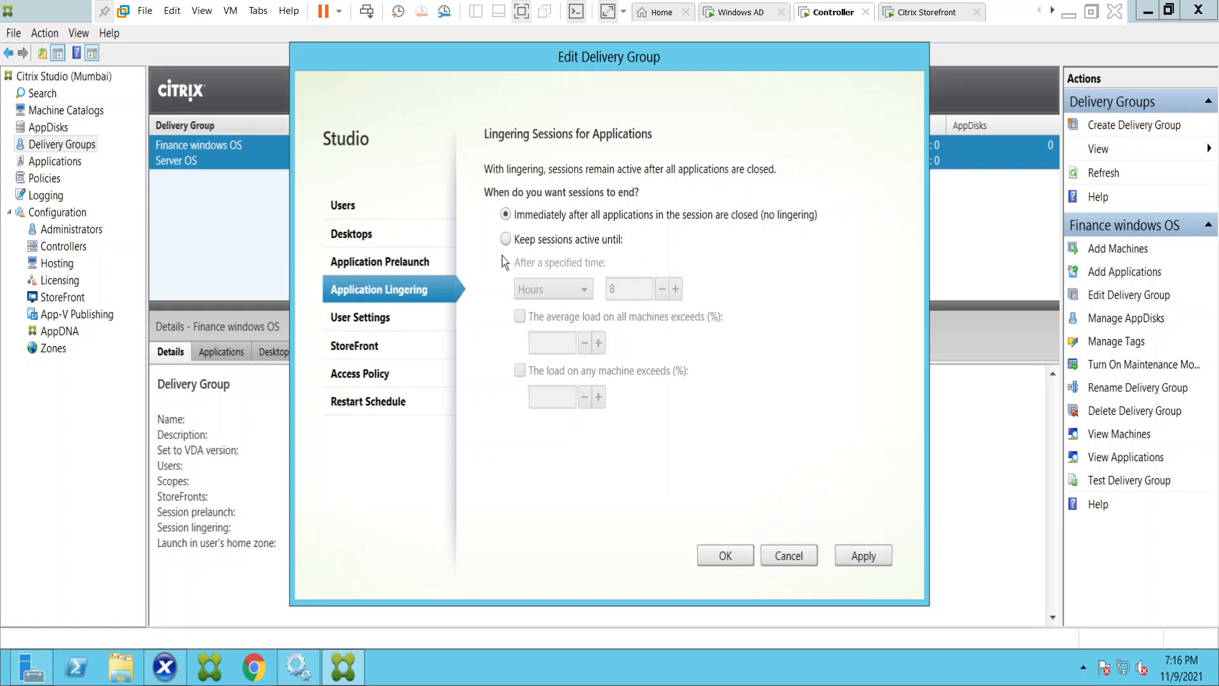
Keep sessions active after applications close, trying 30 minutes then 4 hours
left_click(504, 238)
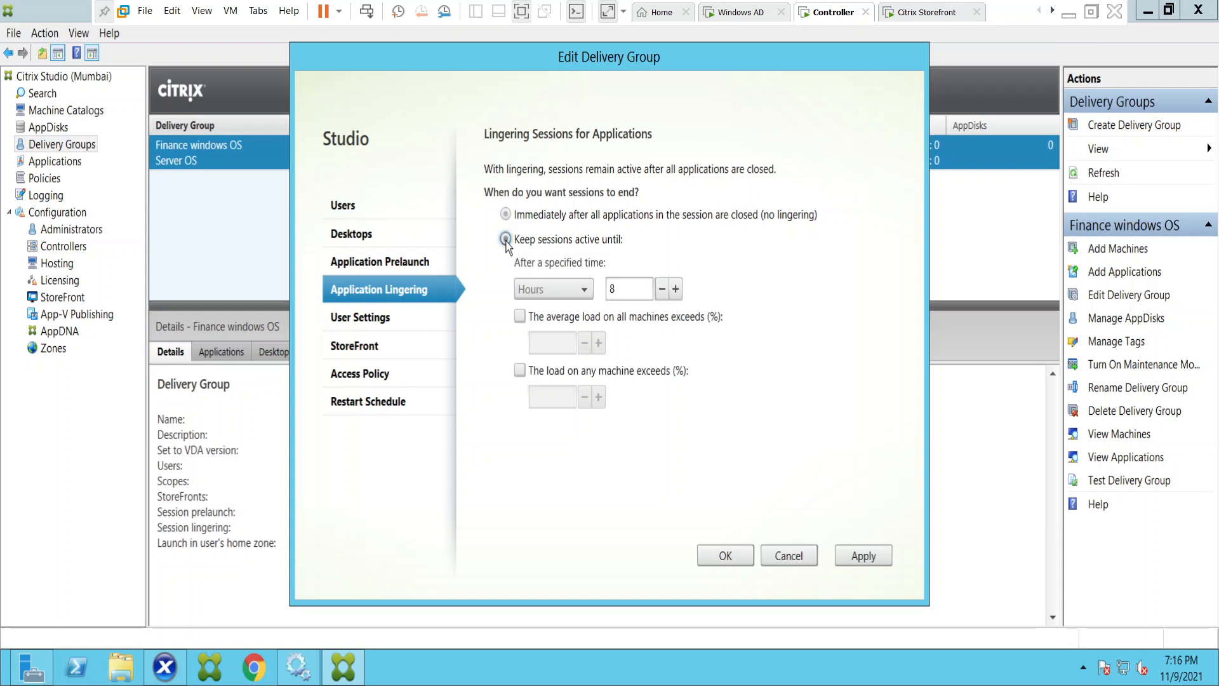
left_click(505, 240)
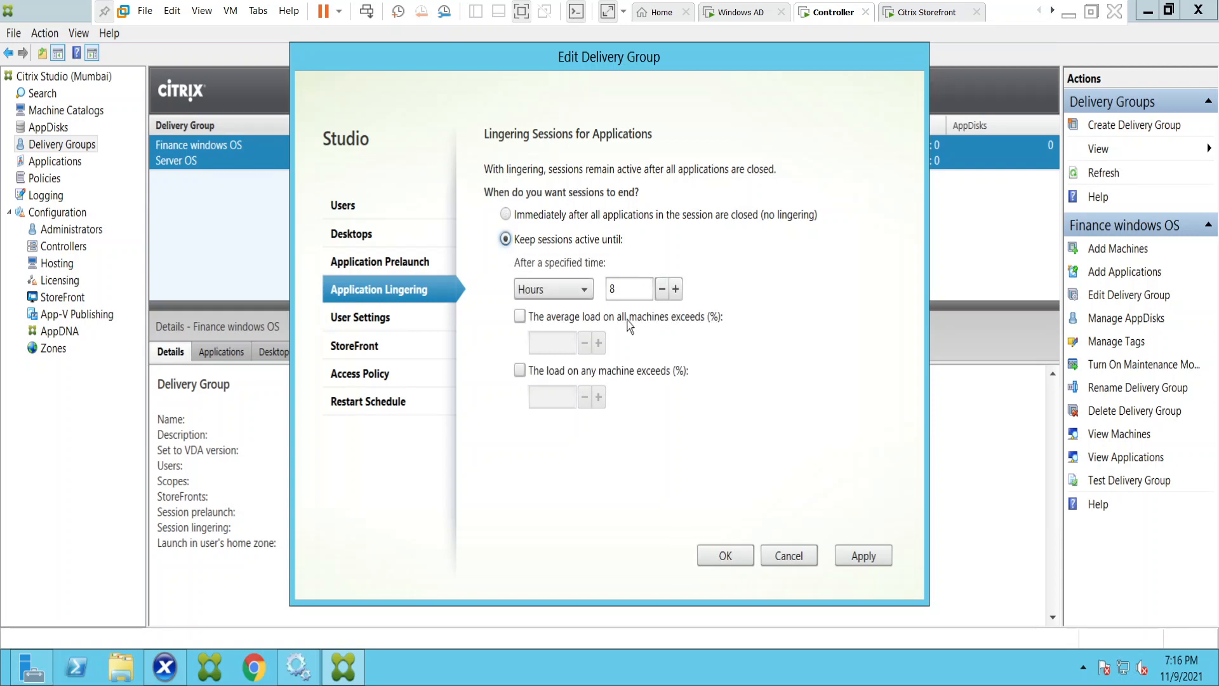
left_click(583, 288)
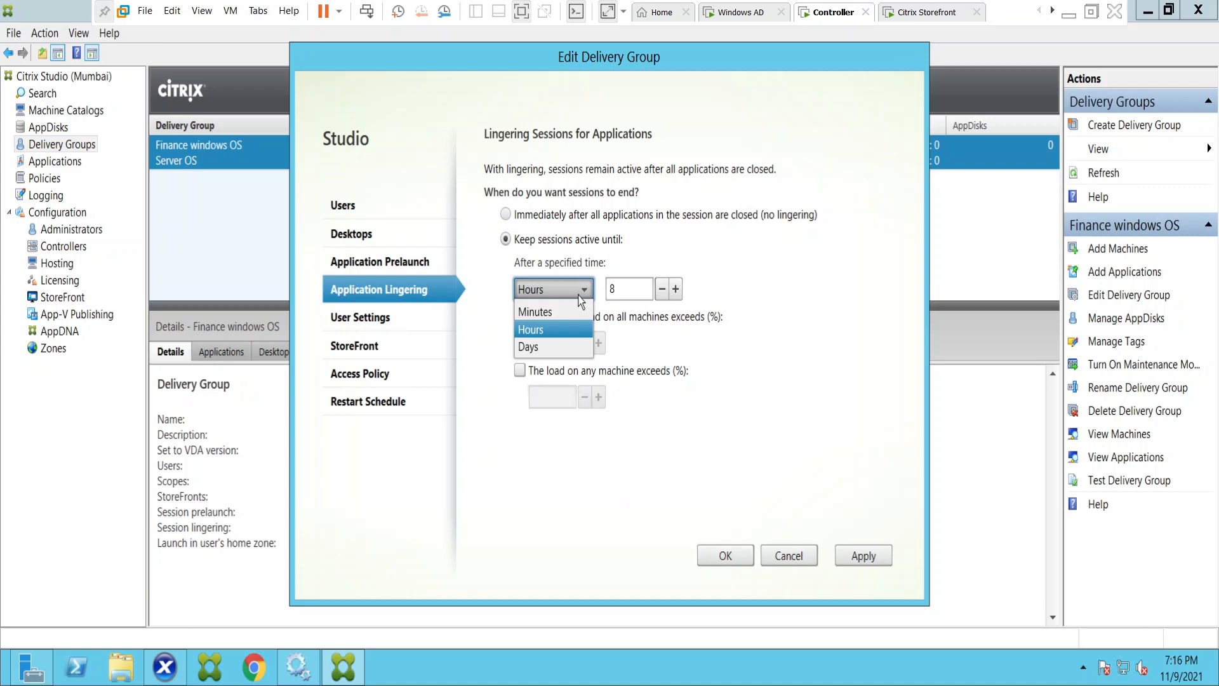
mouse_move(555, 328)
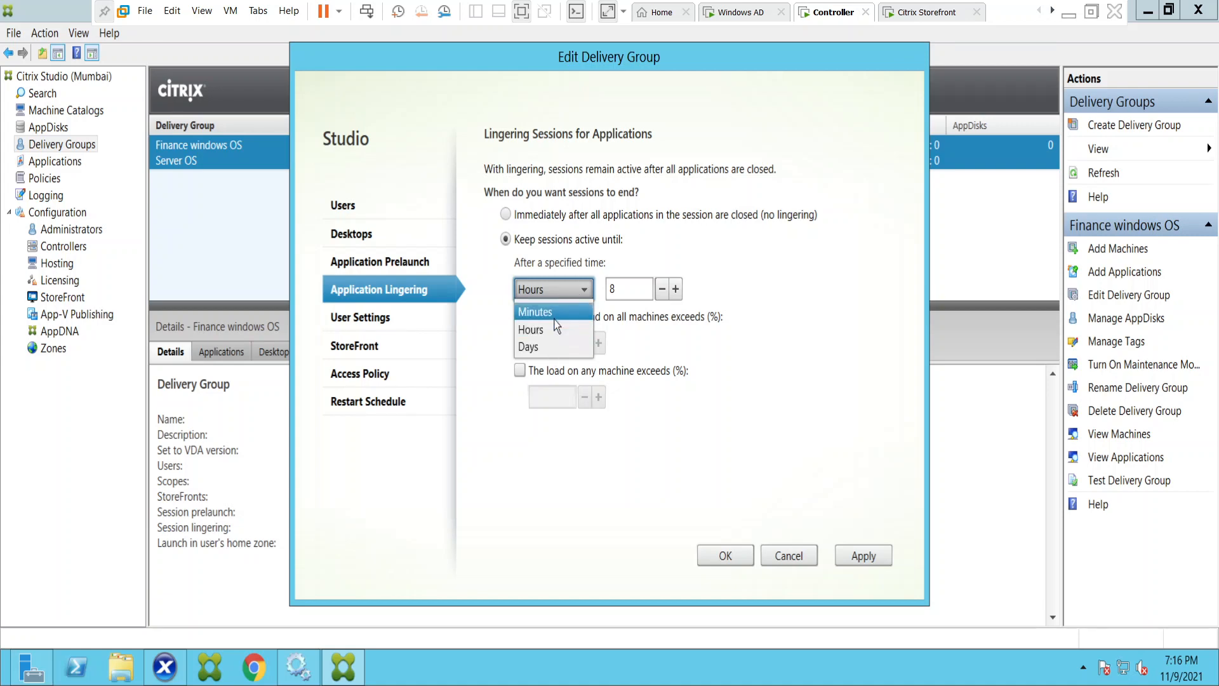
left_click(535, 313)
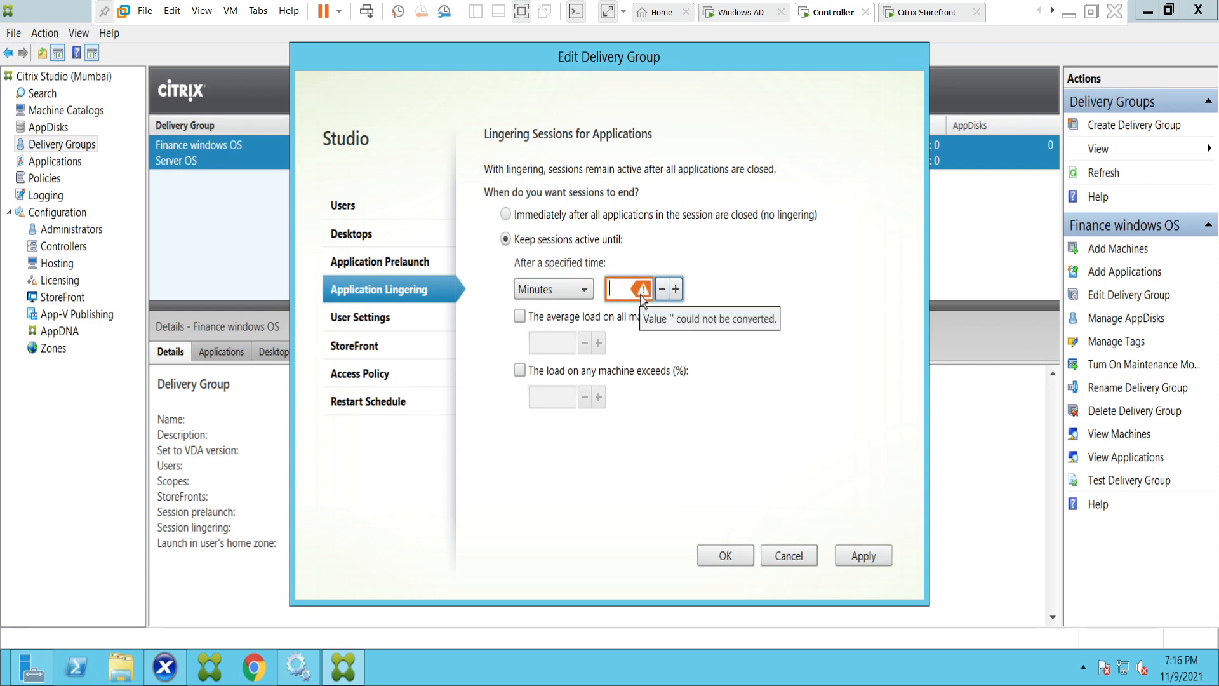
type("30")
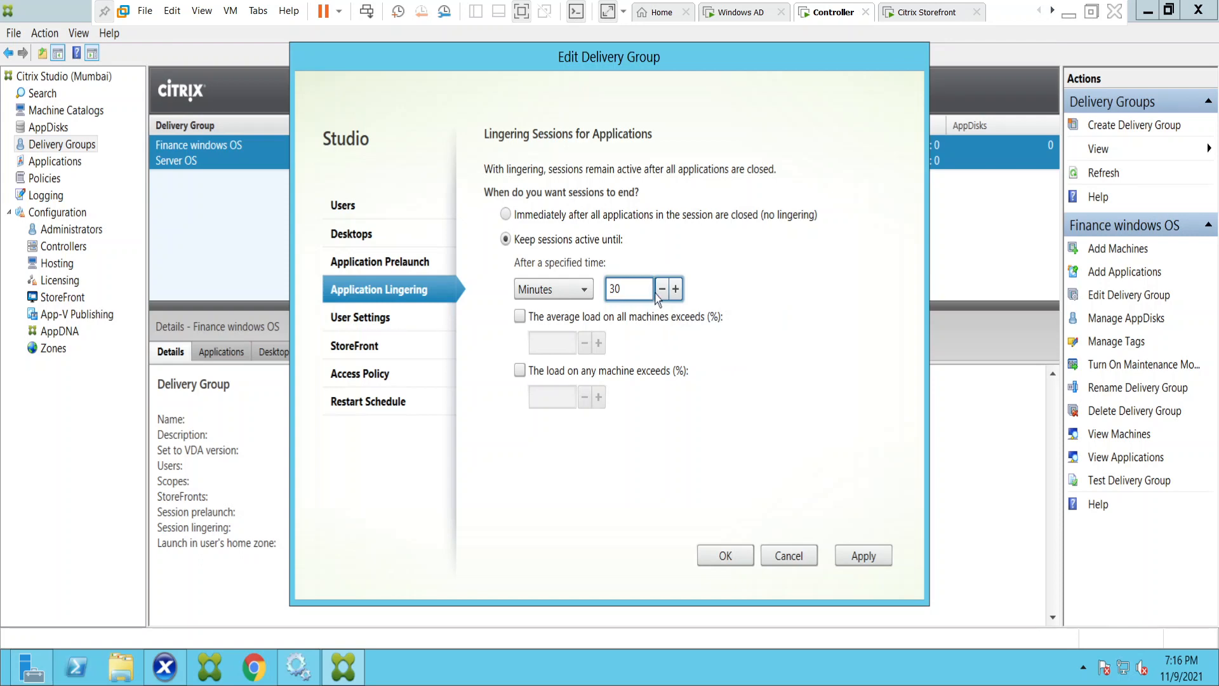
left_click(630, 289)
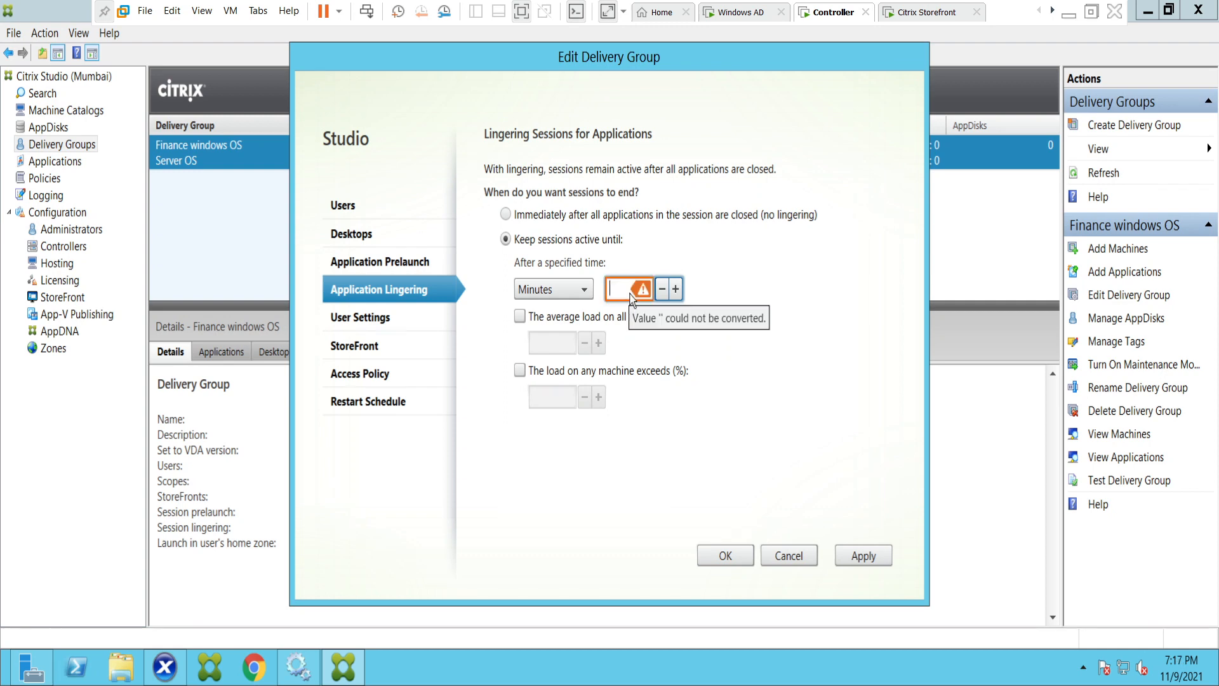
left_click(552, 288)
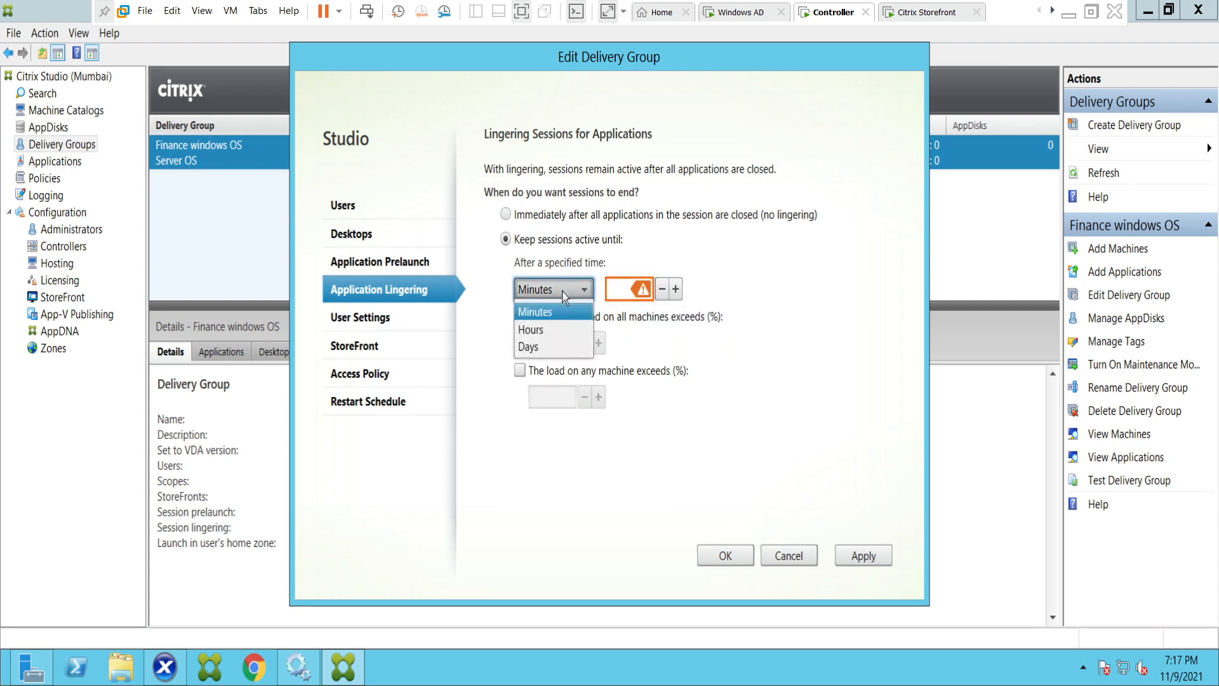
left_click(530, 330)
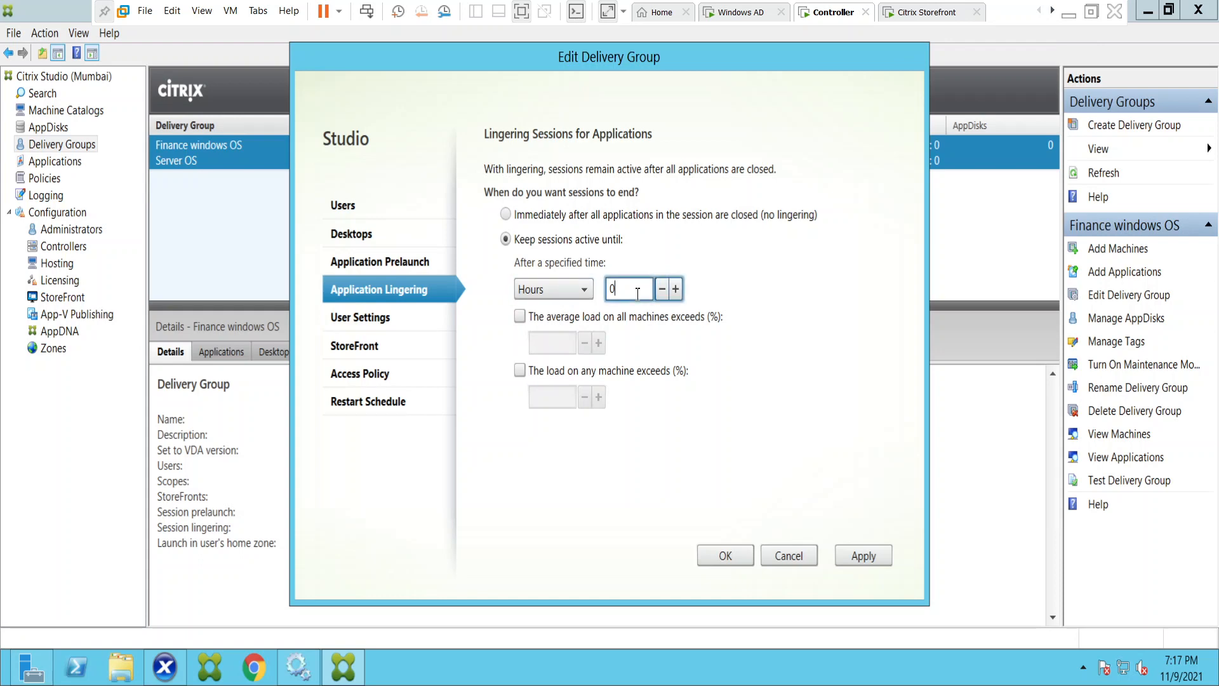
type("4")
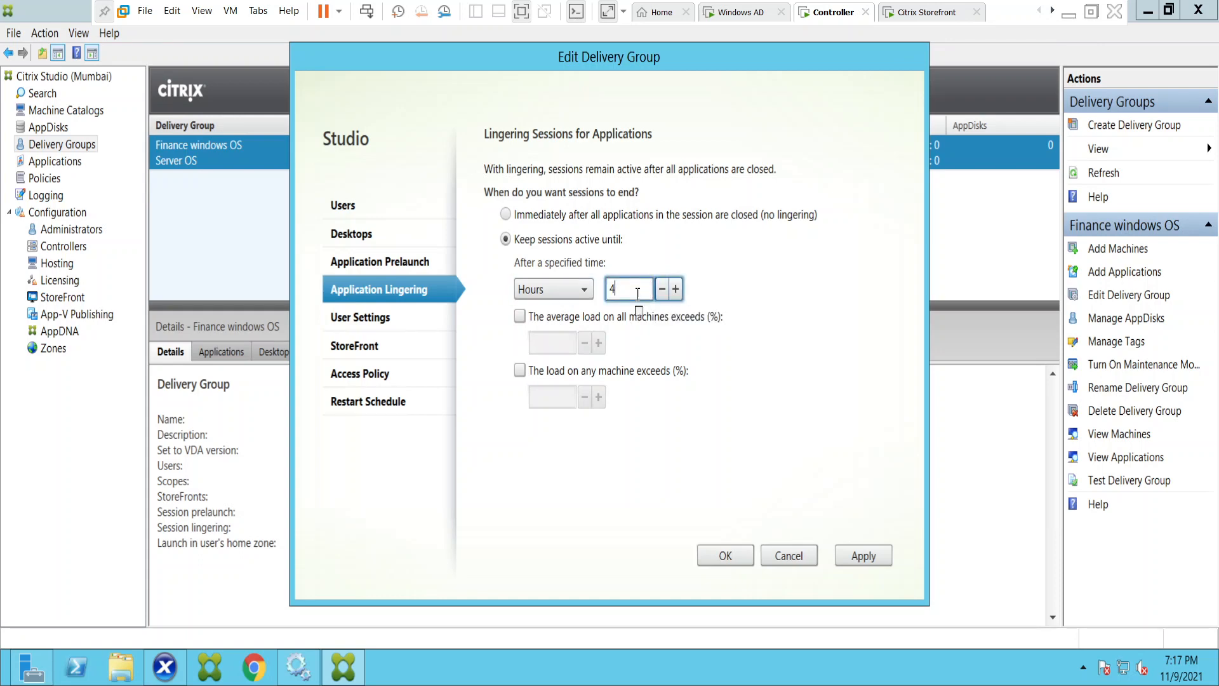
left_click(583, 288)
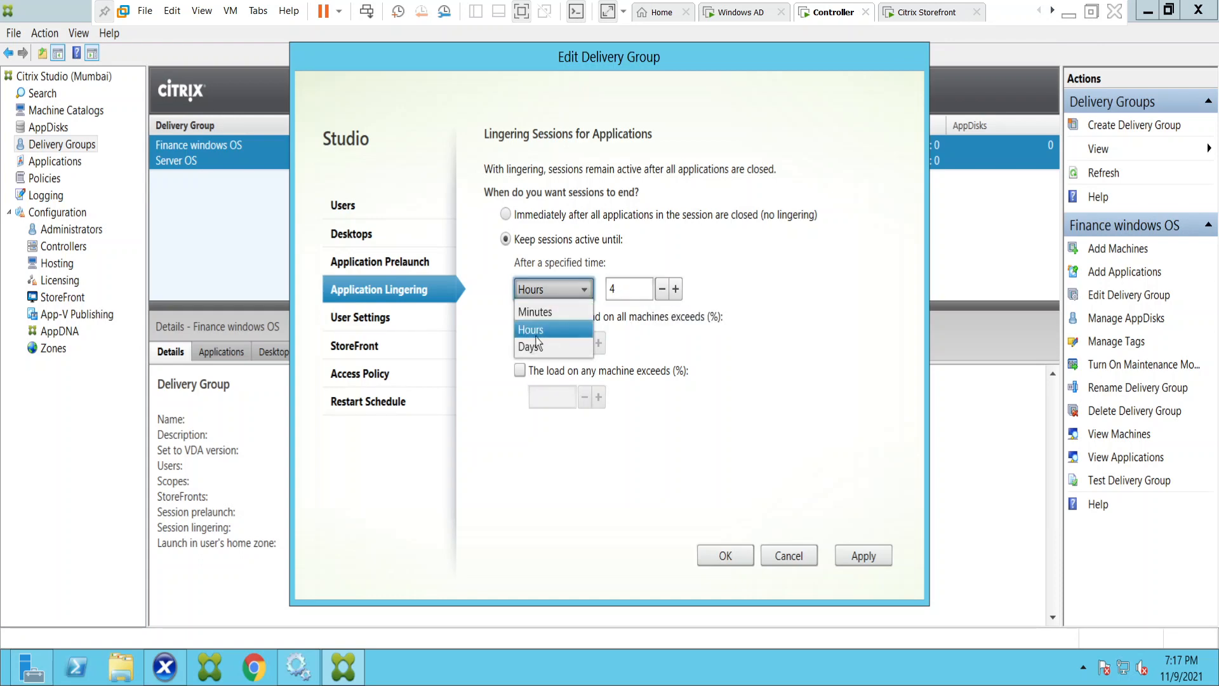
left_click(531, 346)
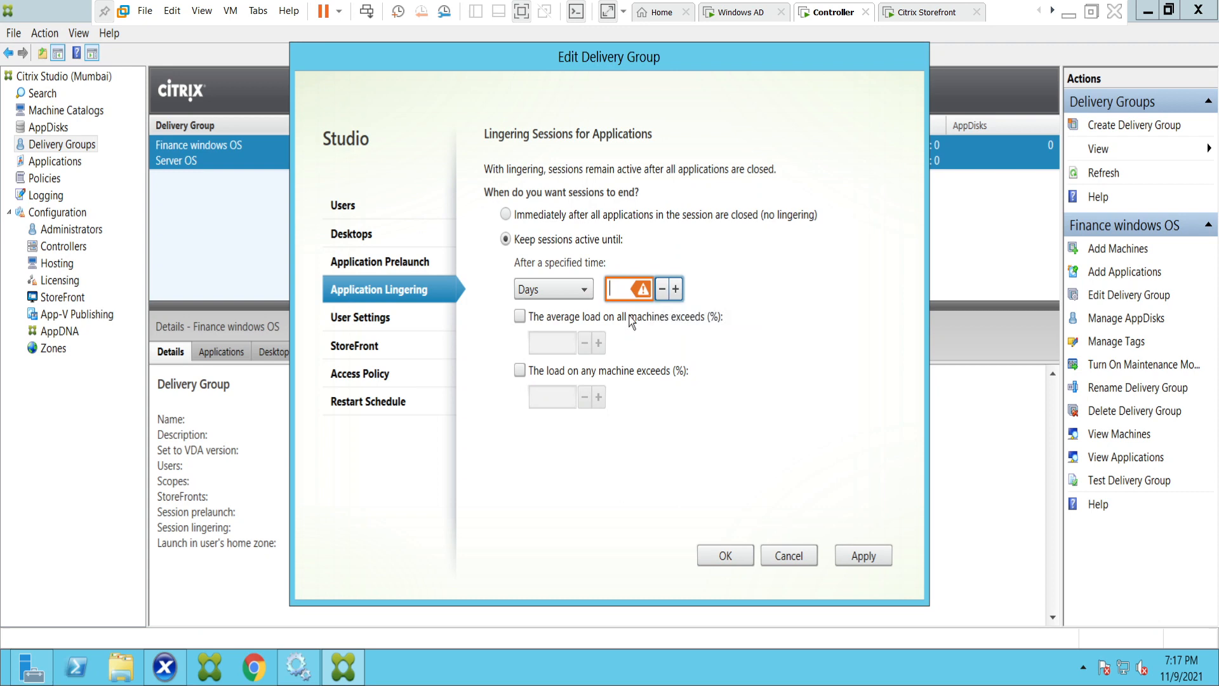
Settle the lingering time on 60 minutes
left_click(583, 288)
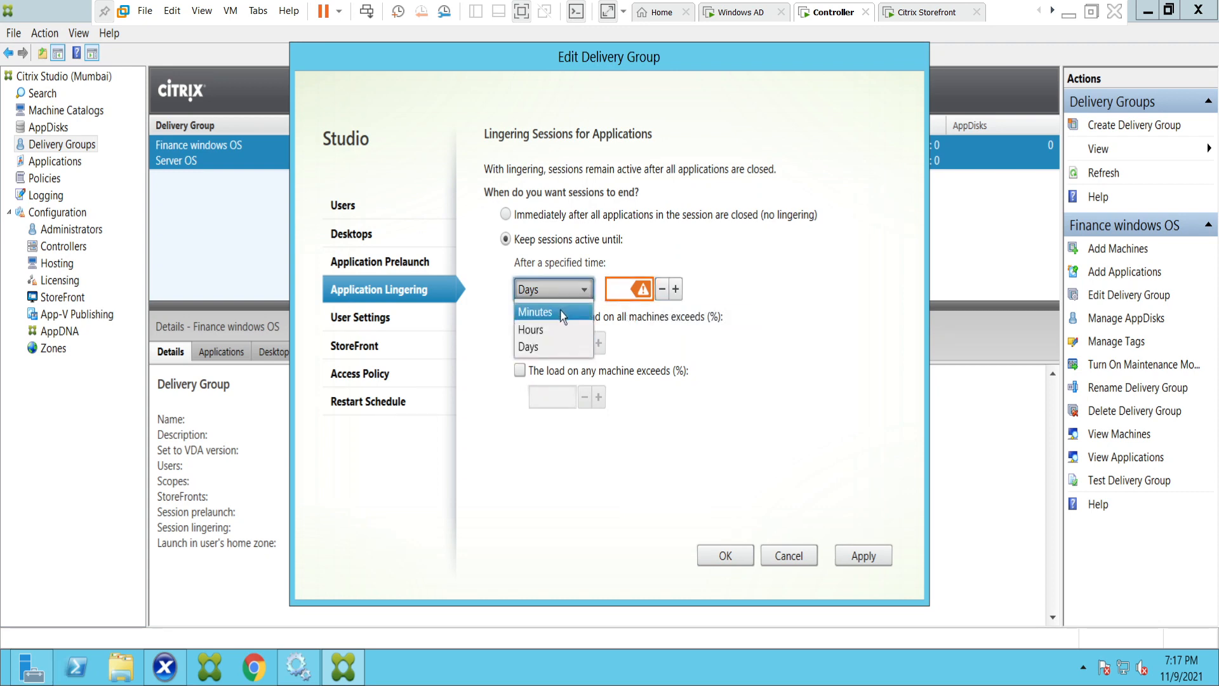
left_click(534, 313)
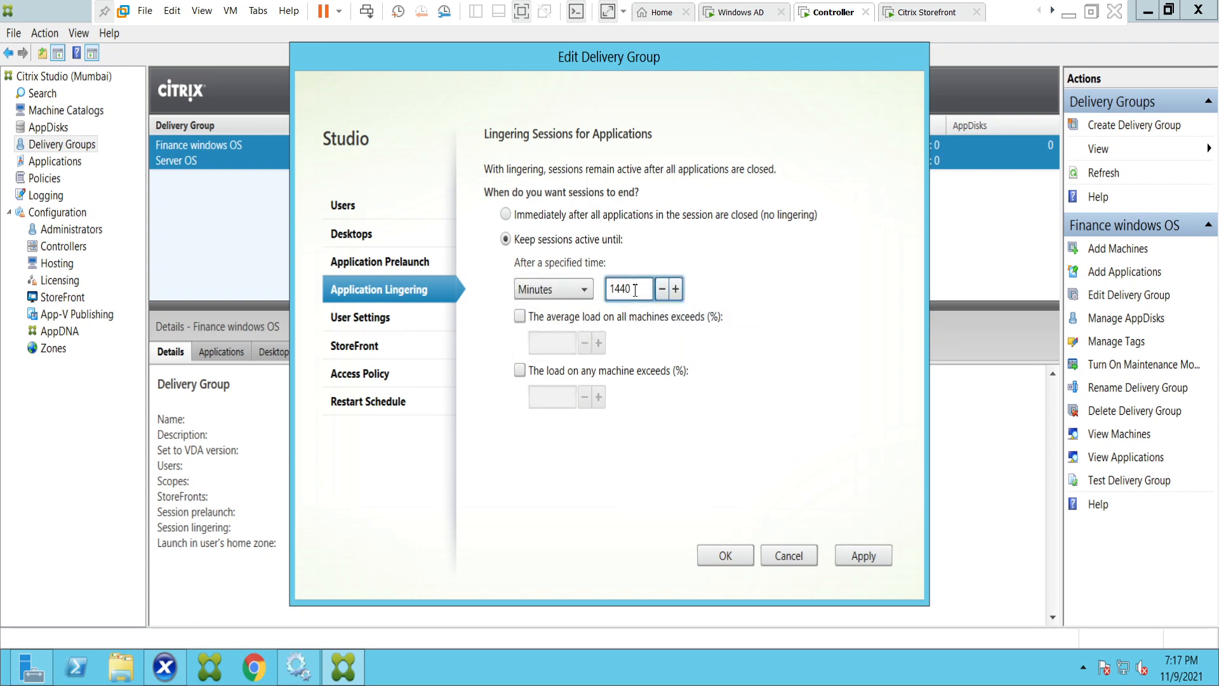
type("6")
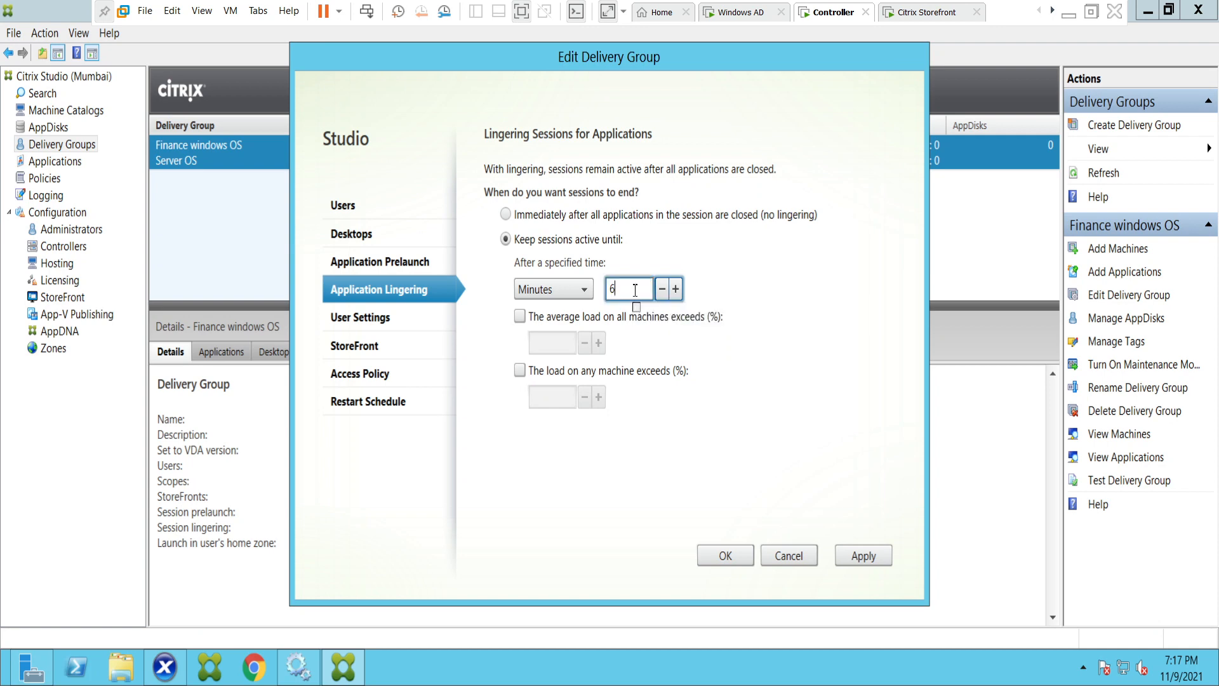
type("0")
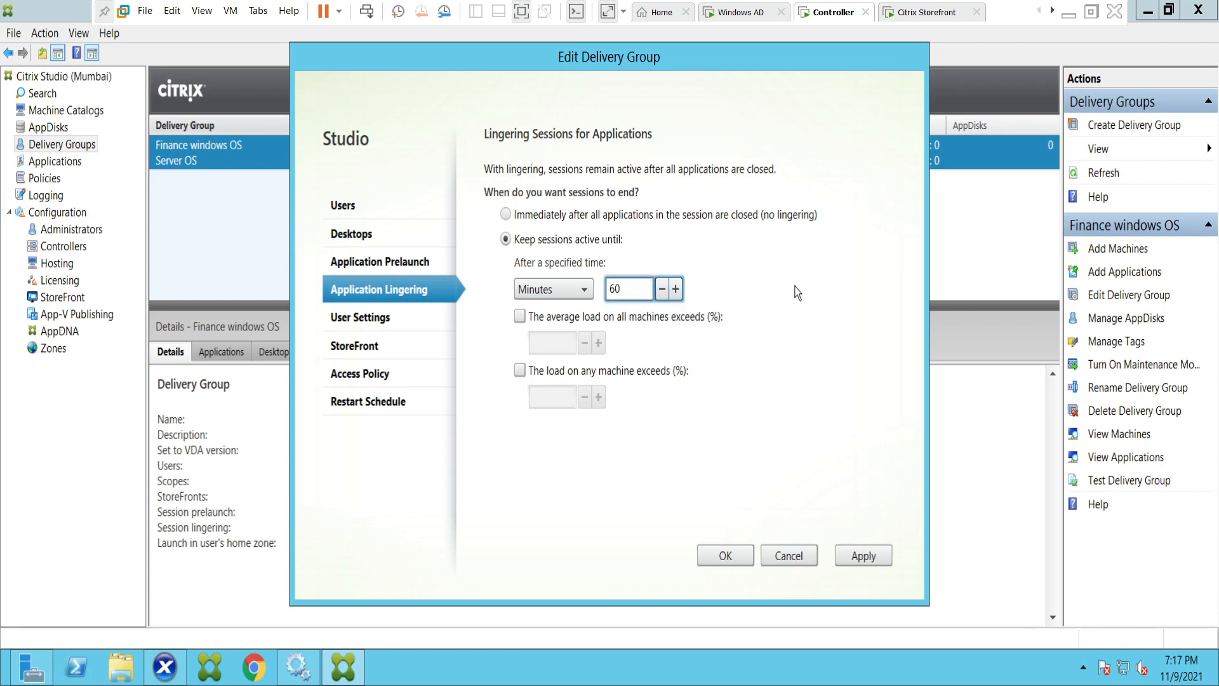
mouse_move(612, 341)
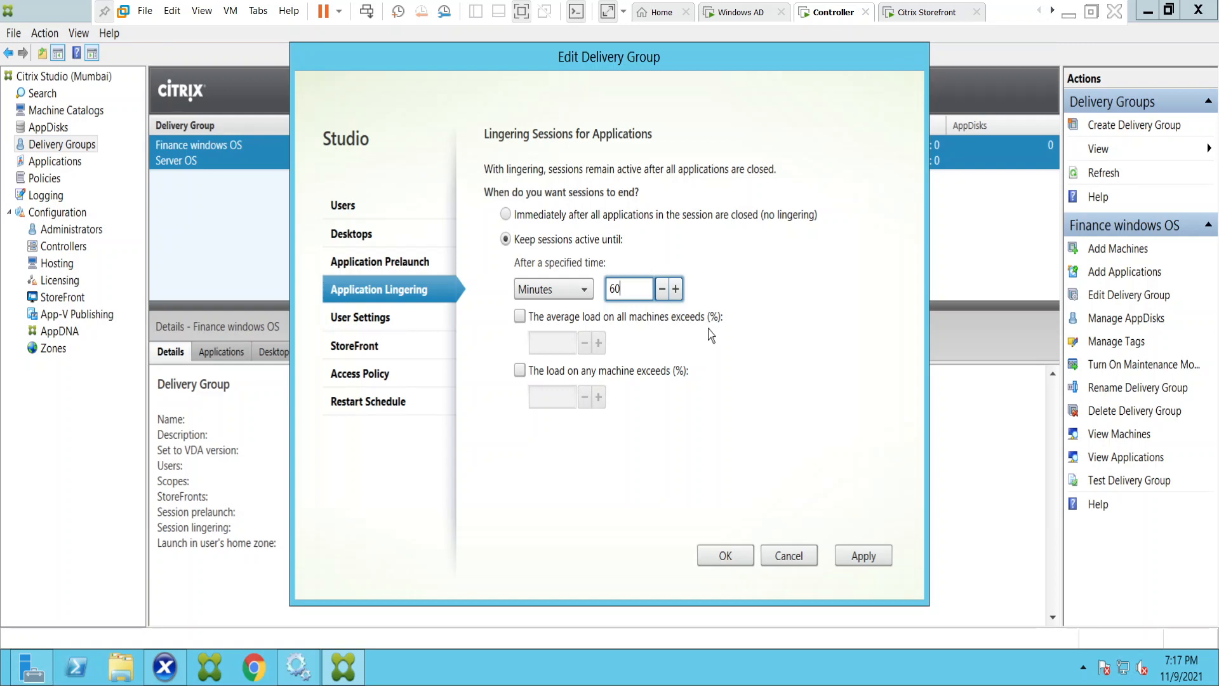
mouse_move(627, 288)
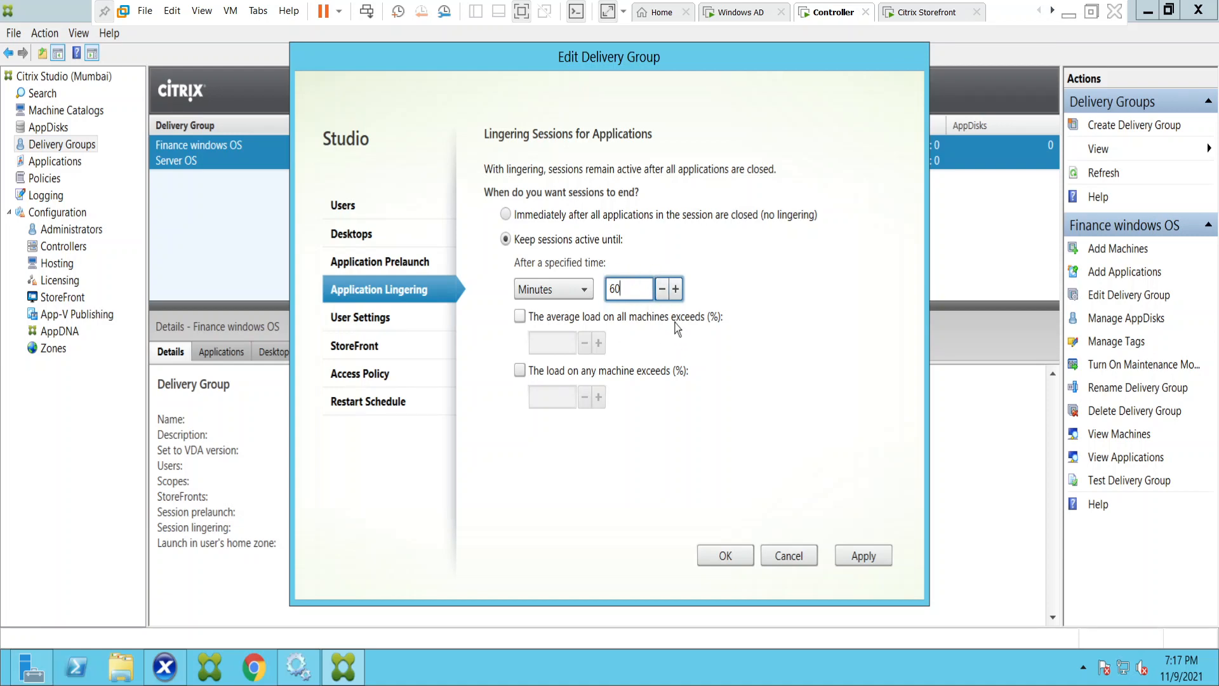
mouse_move(640, 325)
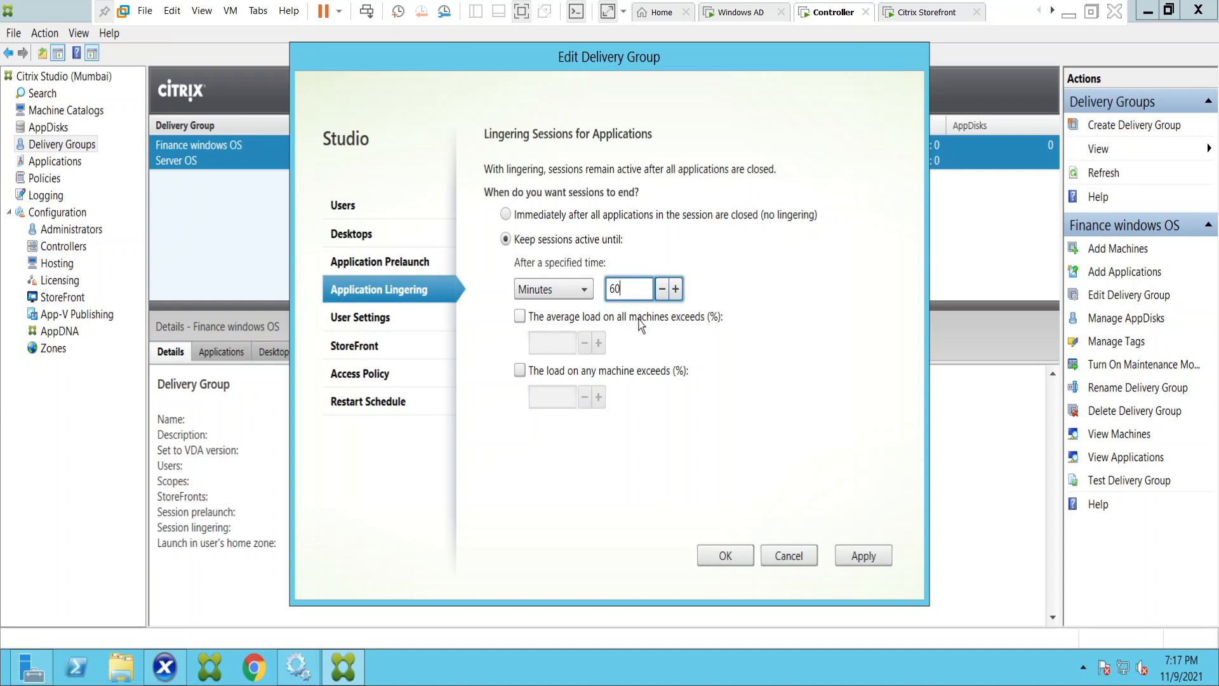
mouse_move(598, 322)
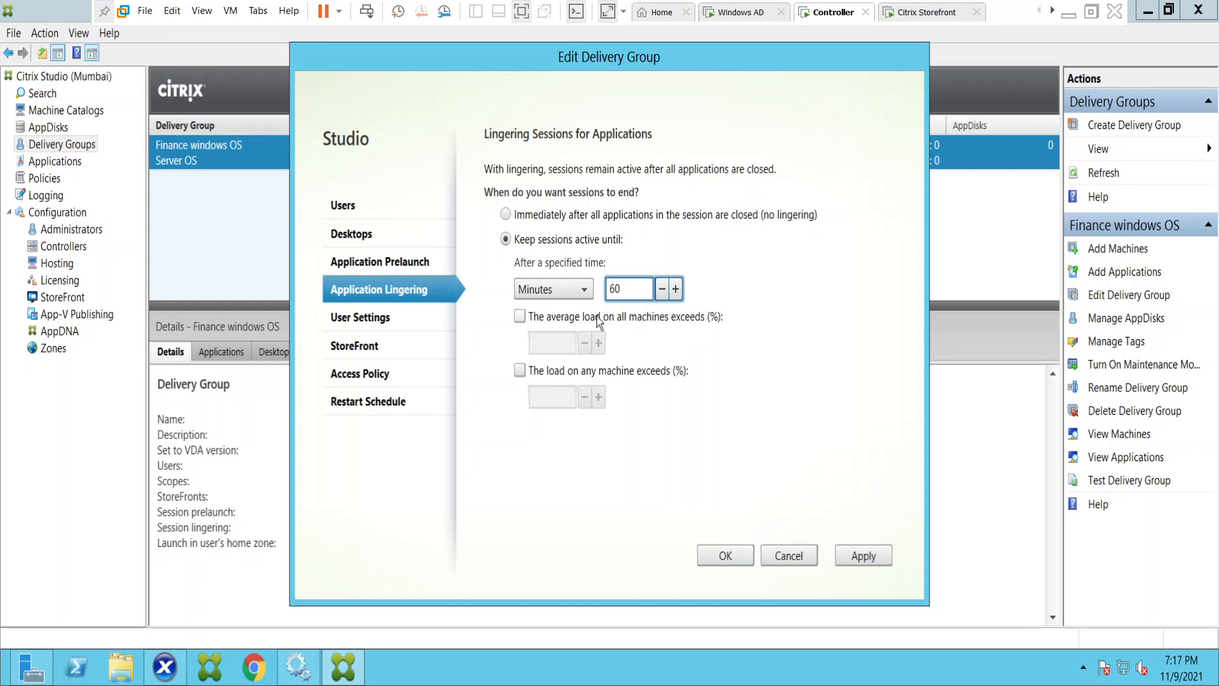
End lingering when average load on all machines exceeds 70% (after first entering 80)
left_click(520, 316)
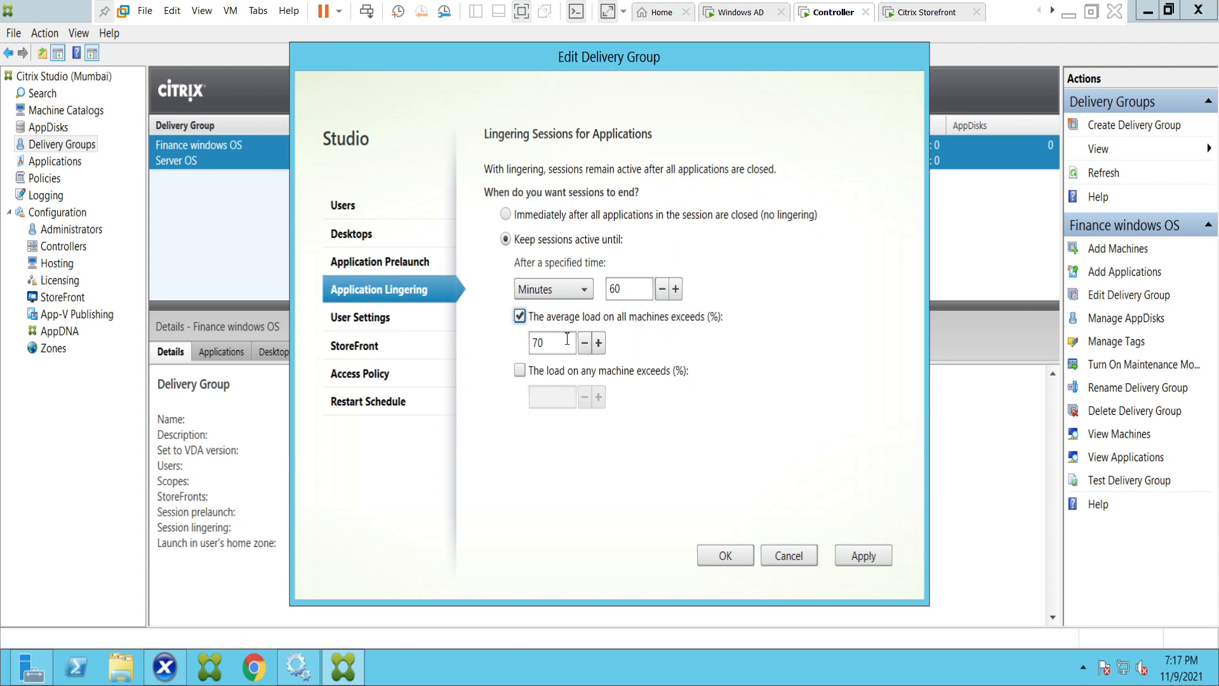
left_click(553, 343)
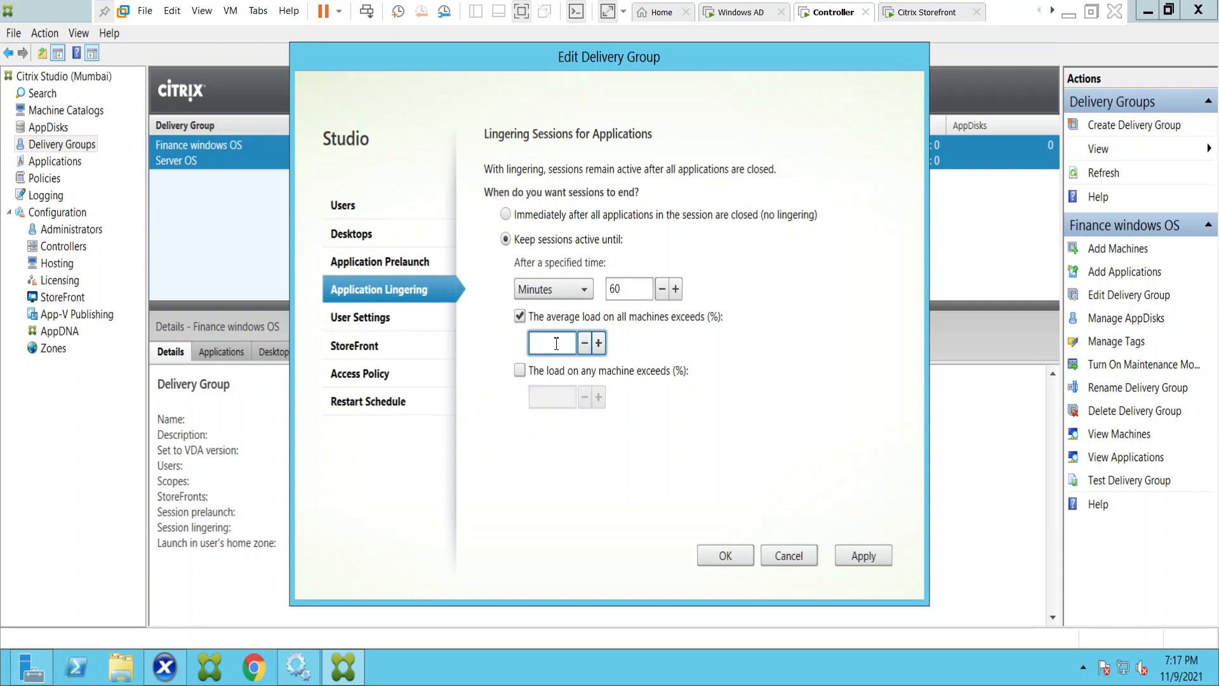
type("80")
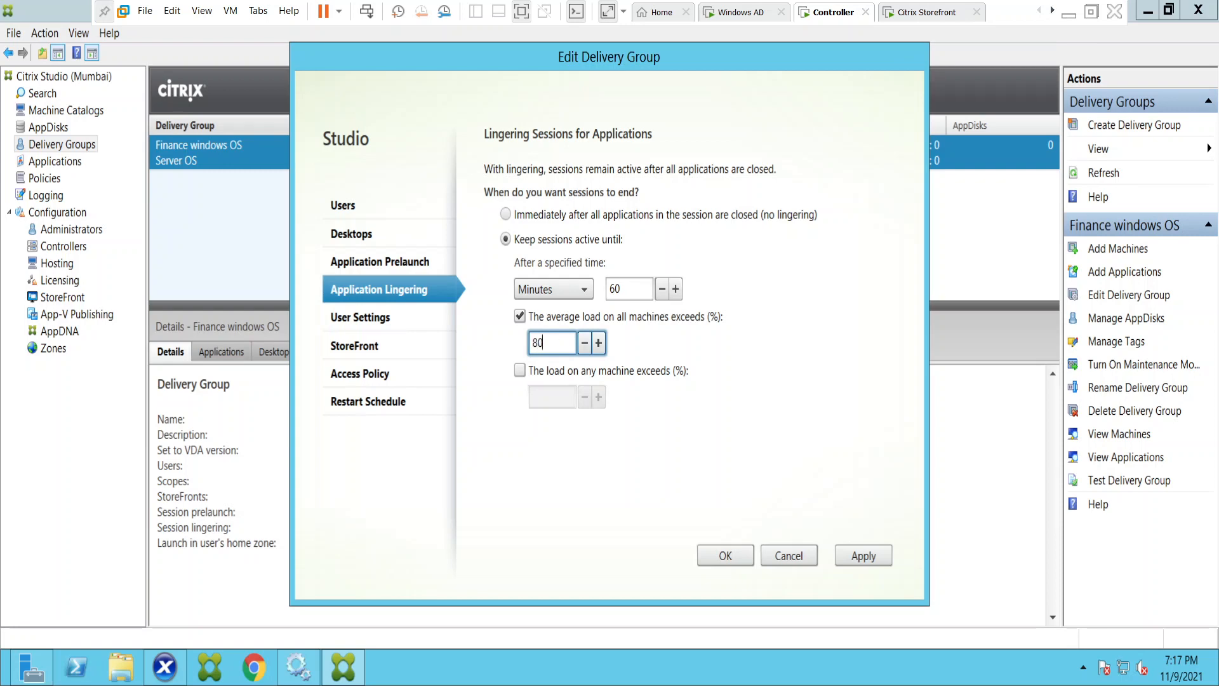
mouse_move(612, 350)
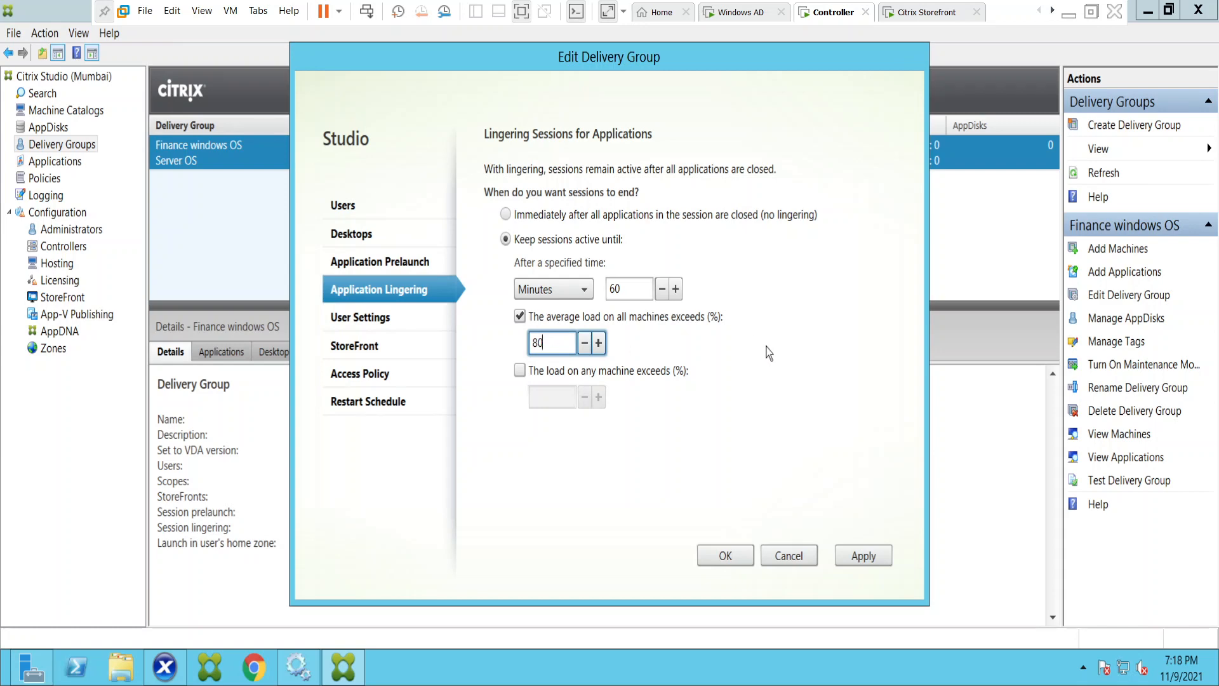
mouse_move(561, 365)
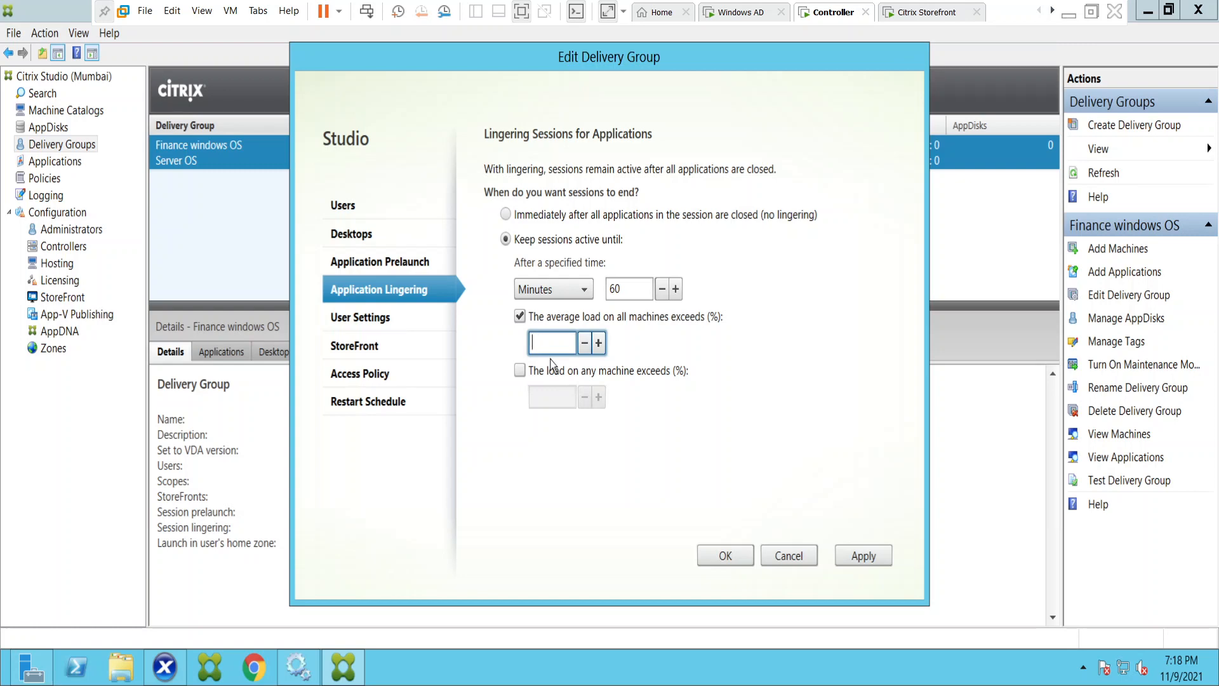
type("70")
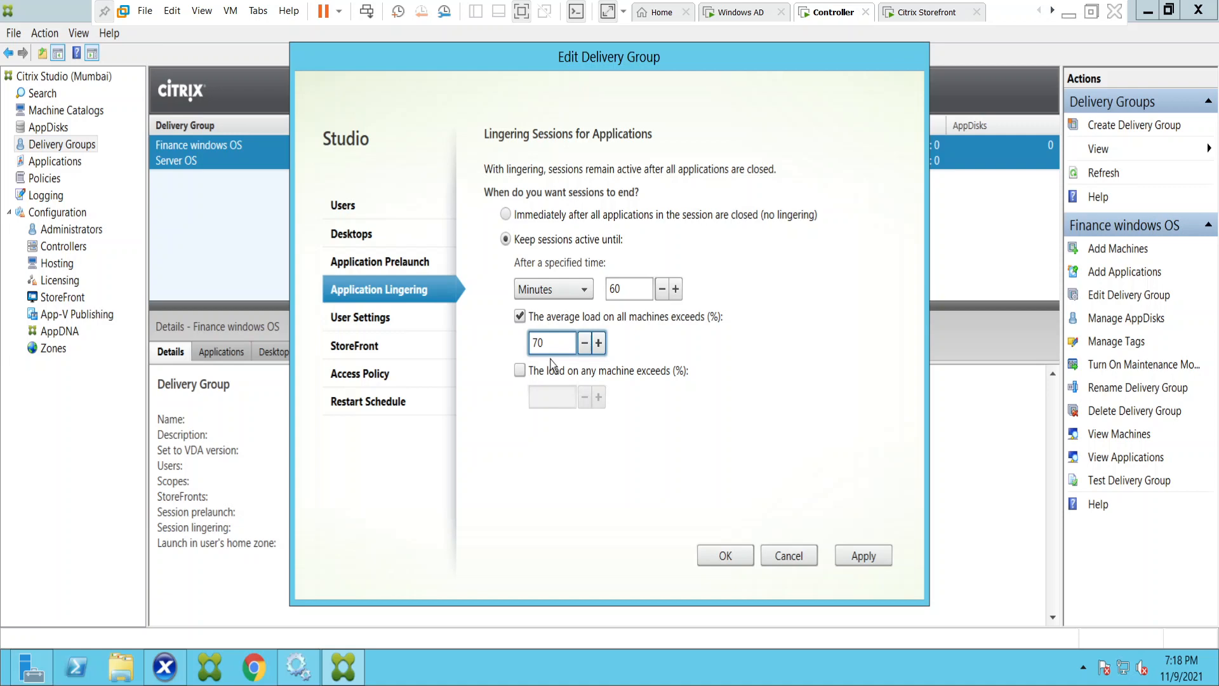
mouse_move(677, 340)
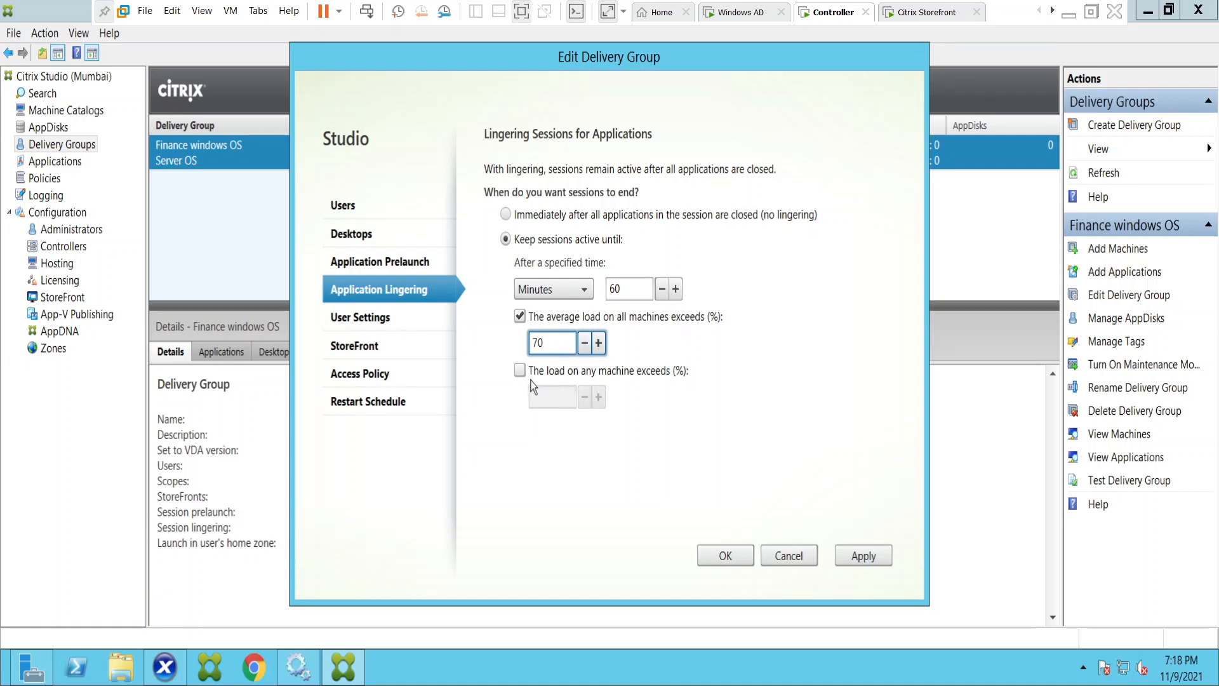
End lingering when the load on any single machine exceeds 75%
left_click(519, 370)
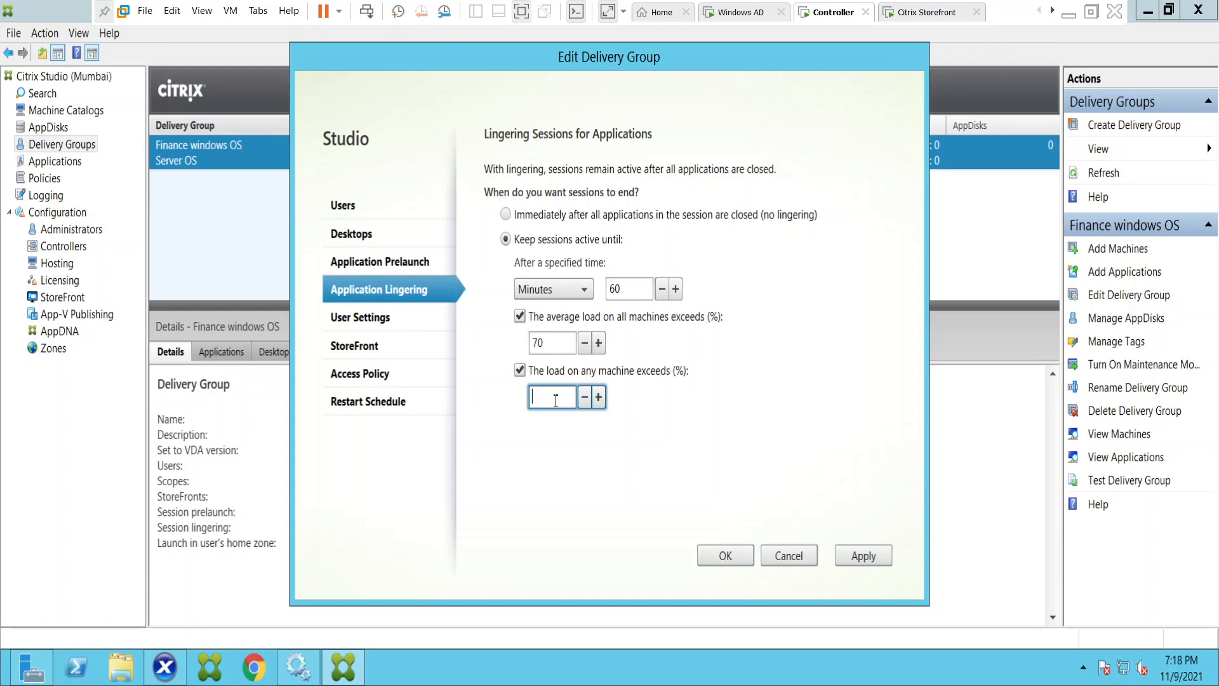
type("75")
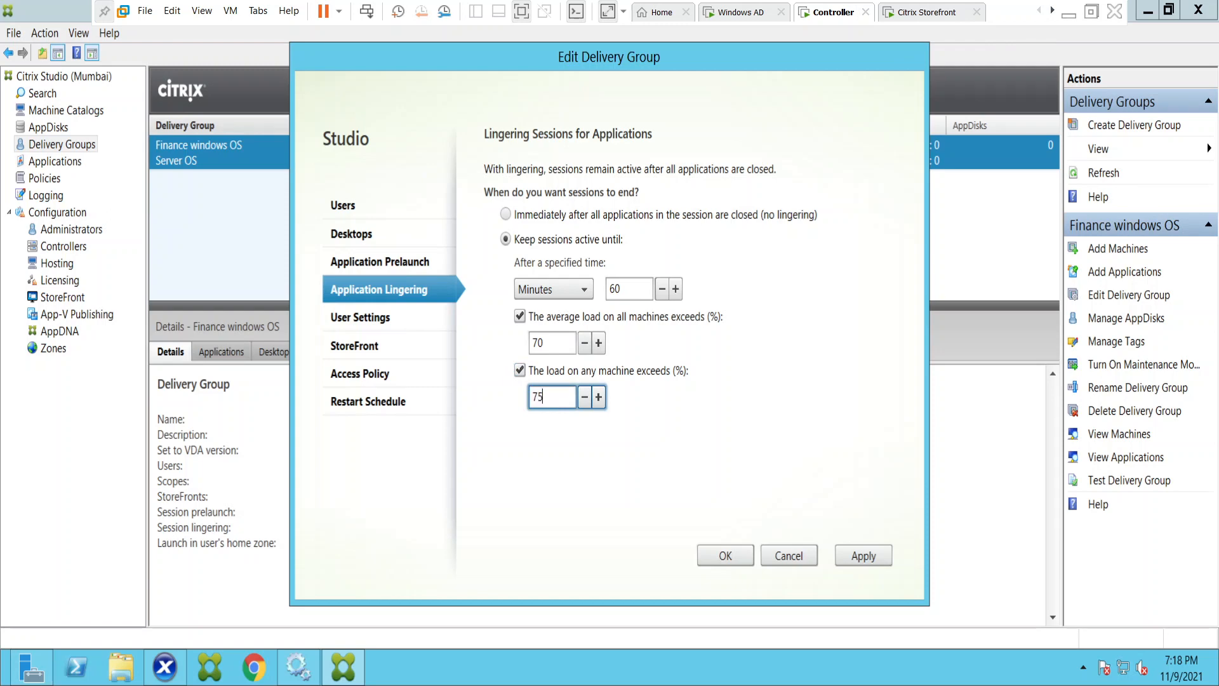
mouse_move(714, 399)
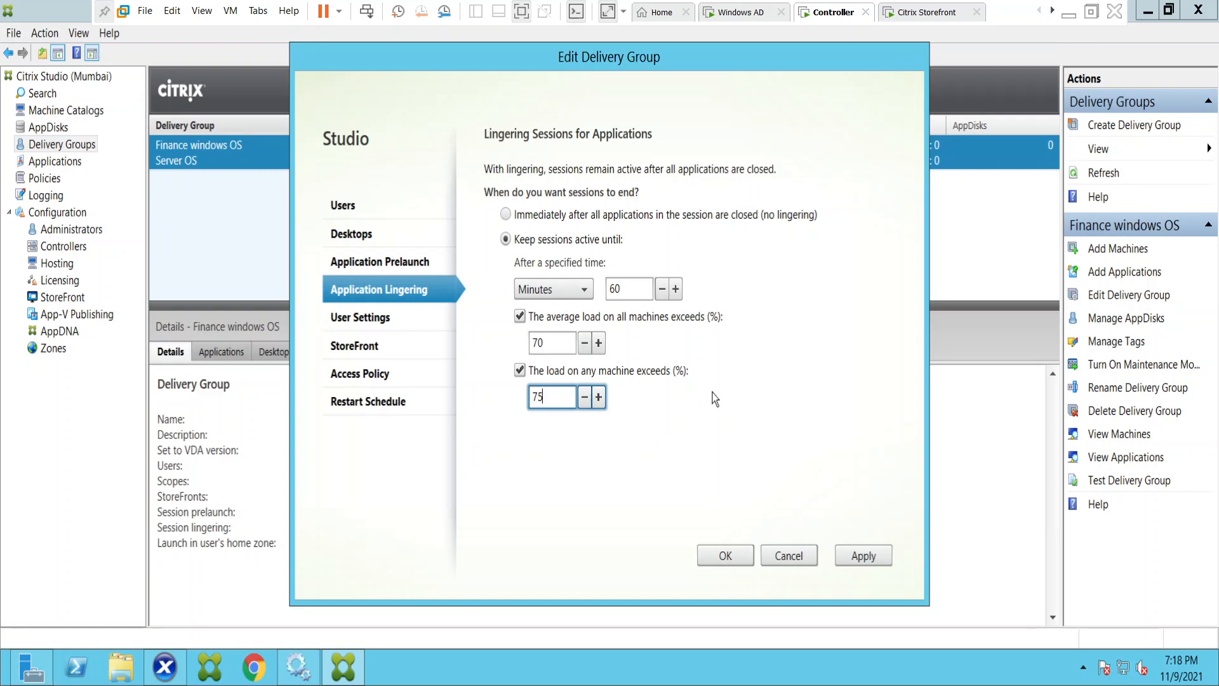
mouse_move(664, 274)
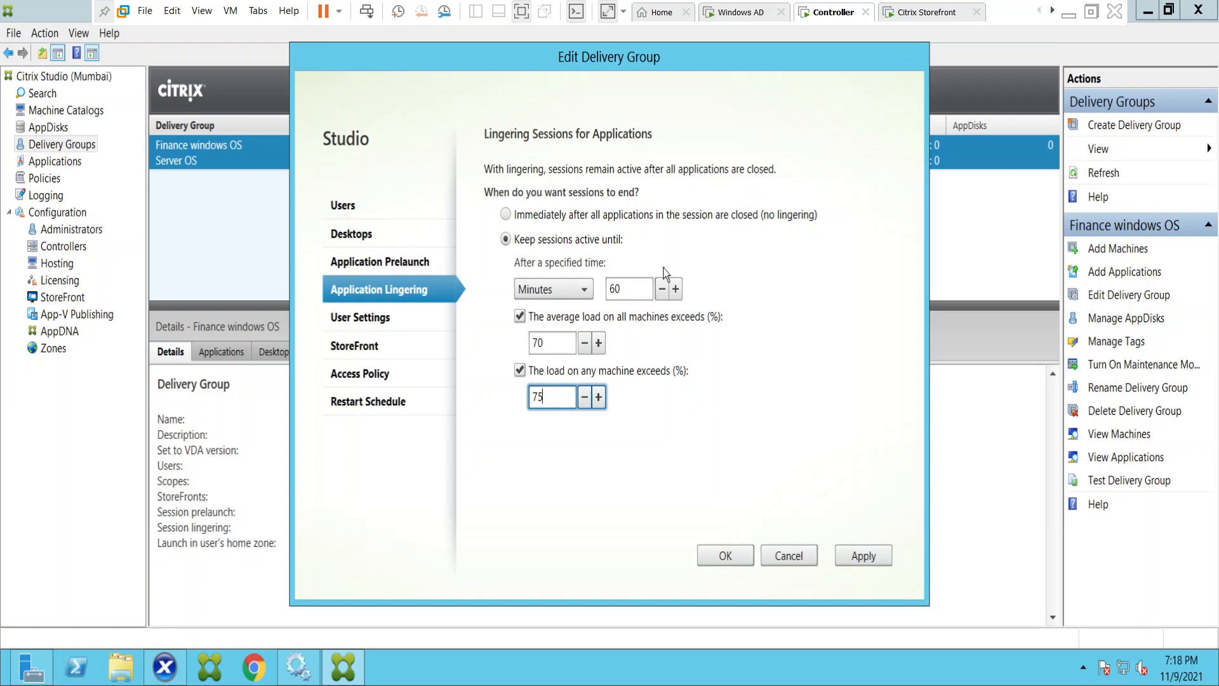
mouse_move(599, 283)
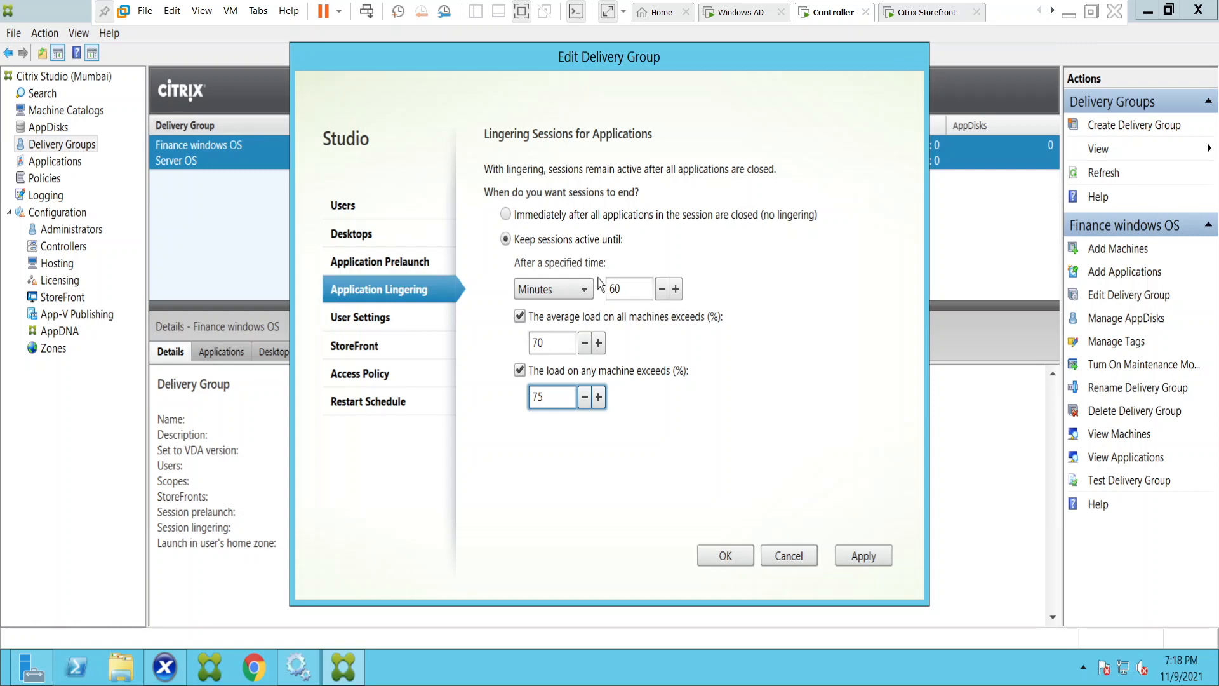
left_click(552, 397)
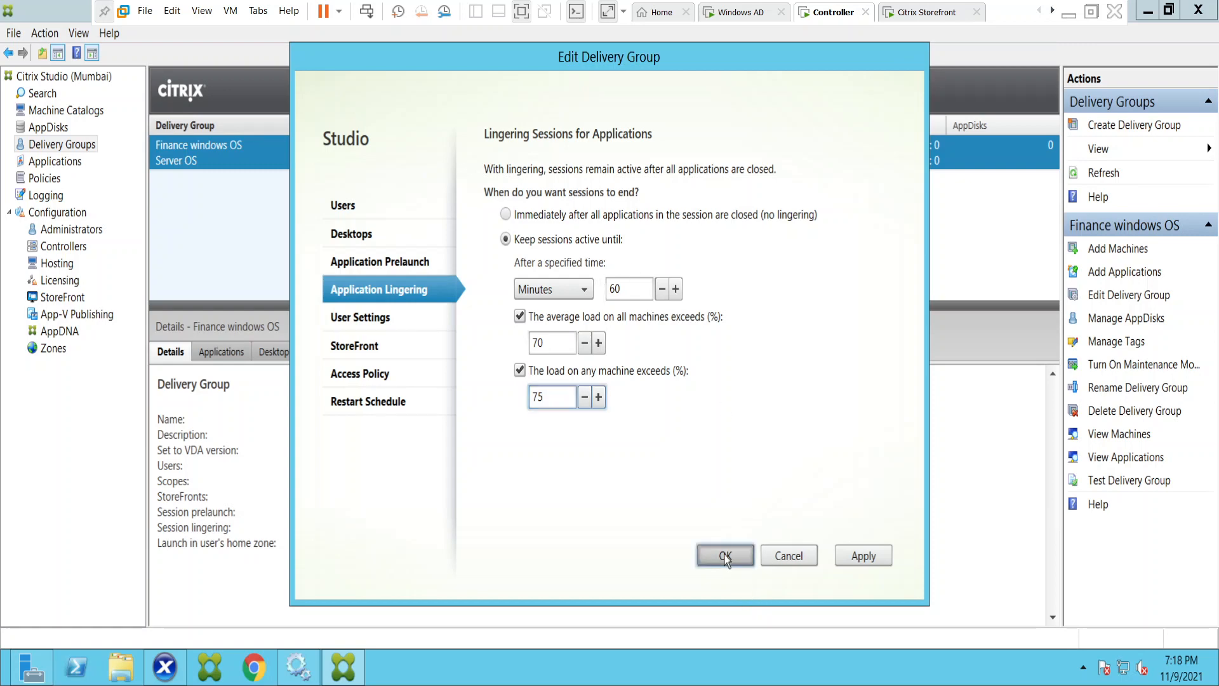
Apply the lingering settings with OK, closing the Edit Delivery Group dialog
left_click(724, 555)
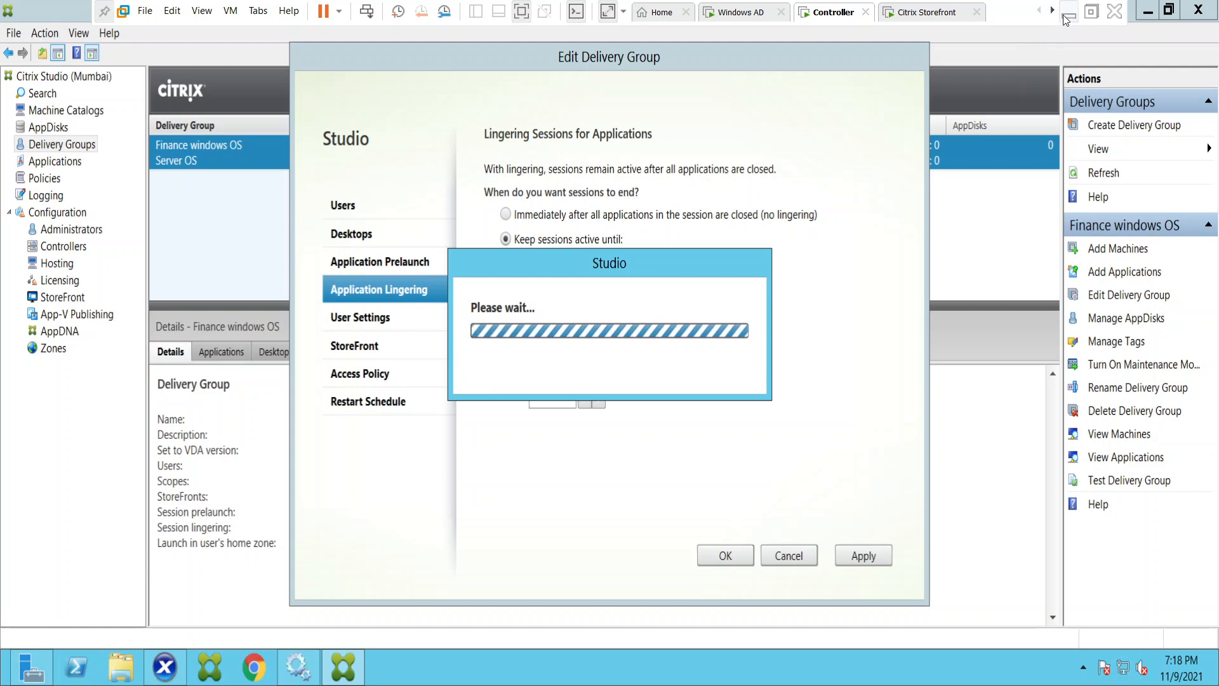
mouse_move(1065, 22)
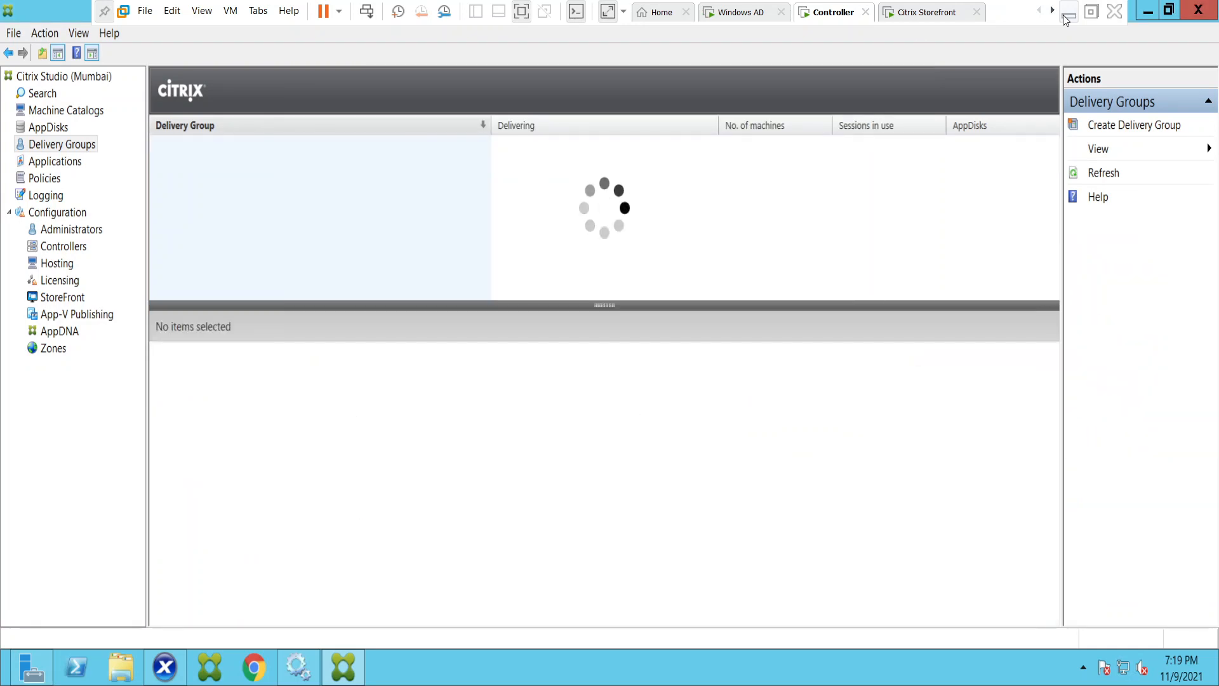
Select Finance windows OS to see Session lingering: Keep session active in Details
left_click(198, 152)
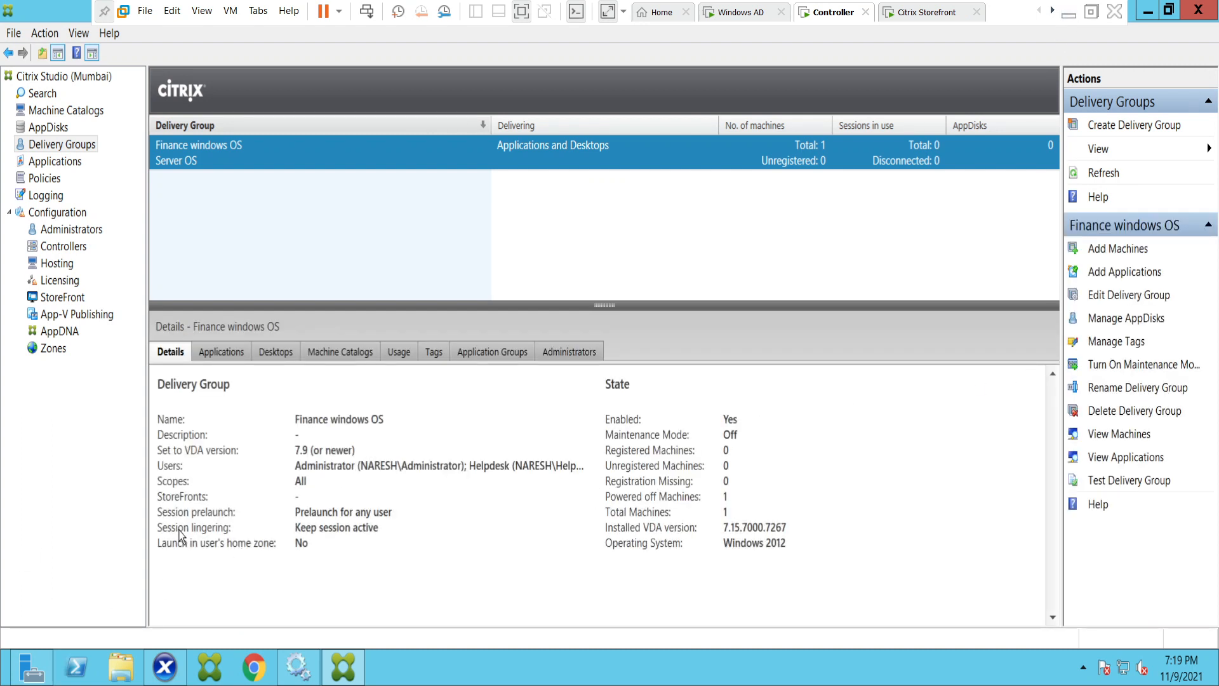
mouse_move(326, 549)
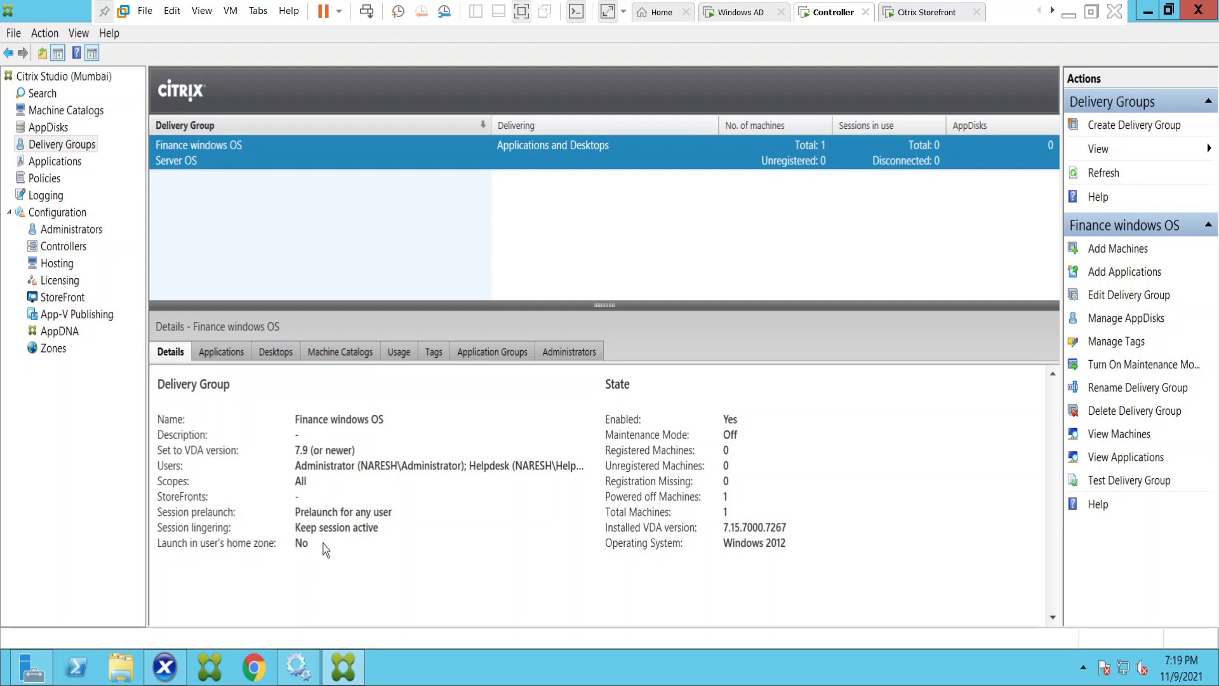
mouse_move(179, 536)
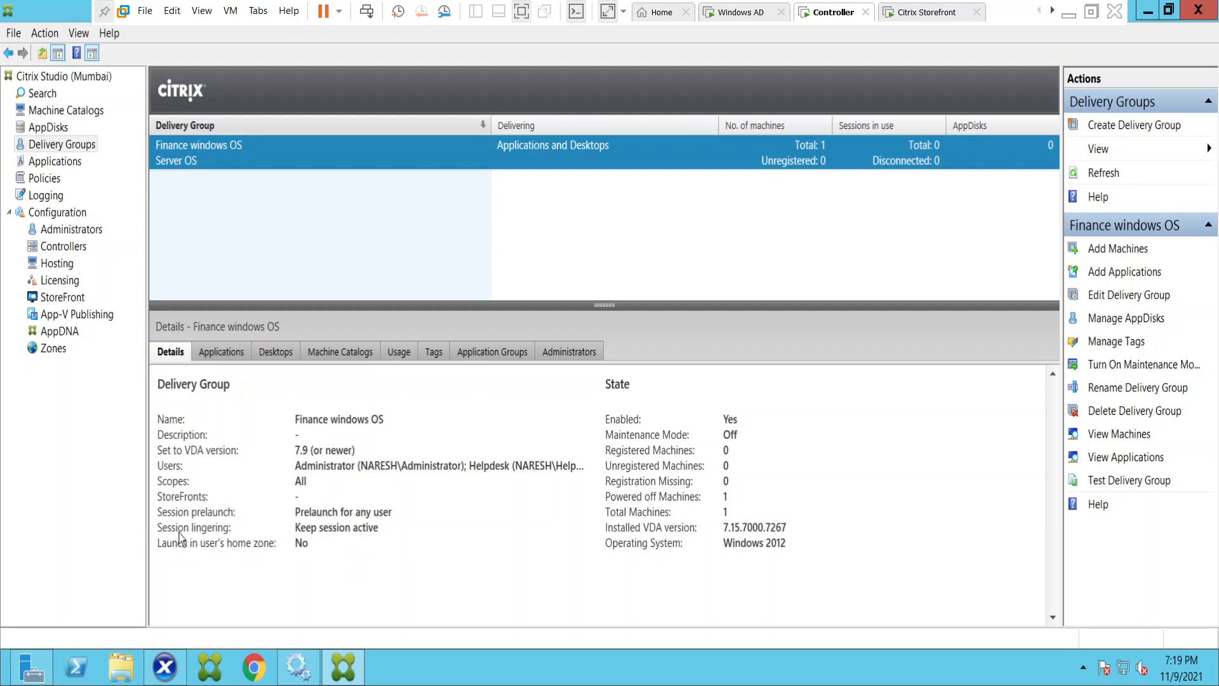